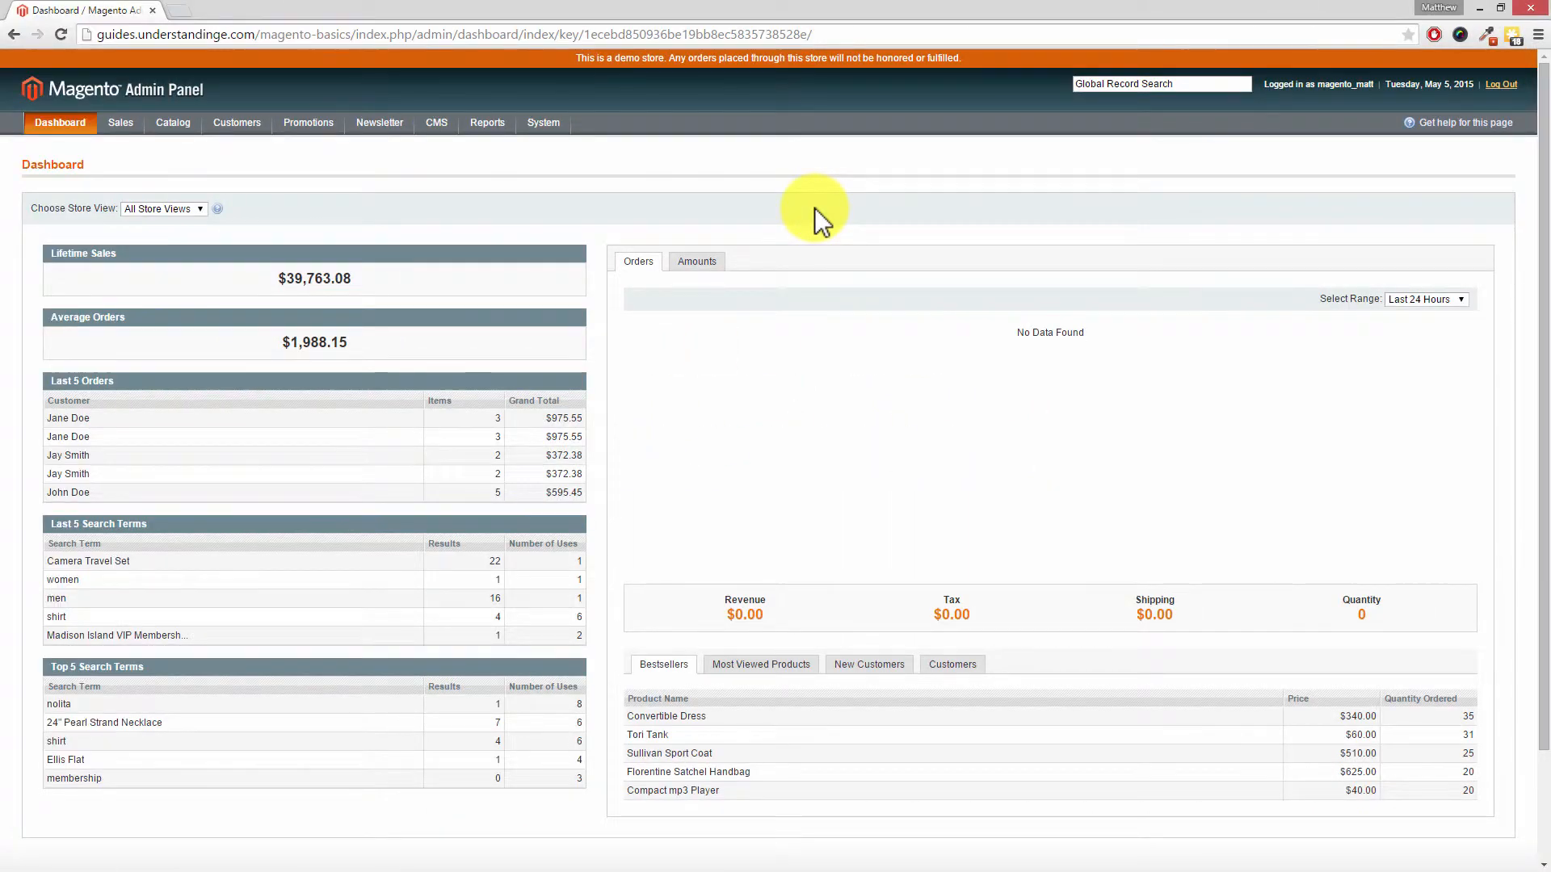
pyautogui.moveTo(802, 215)
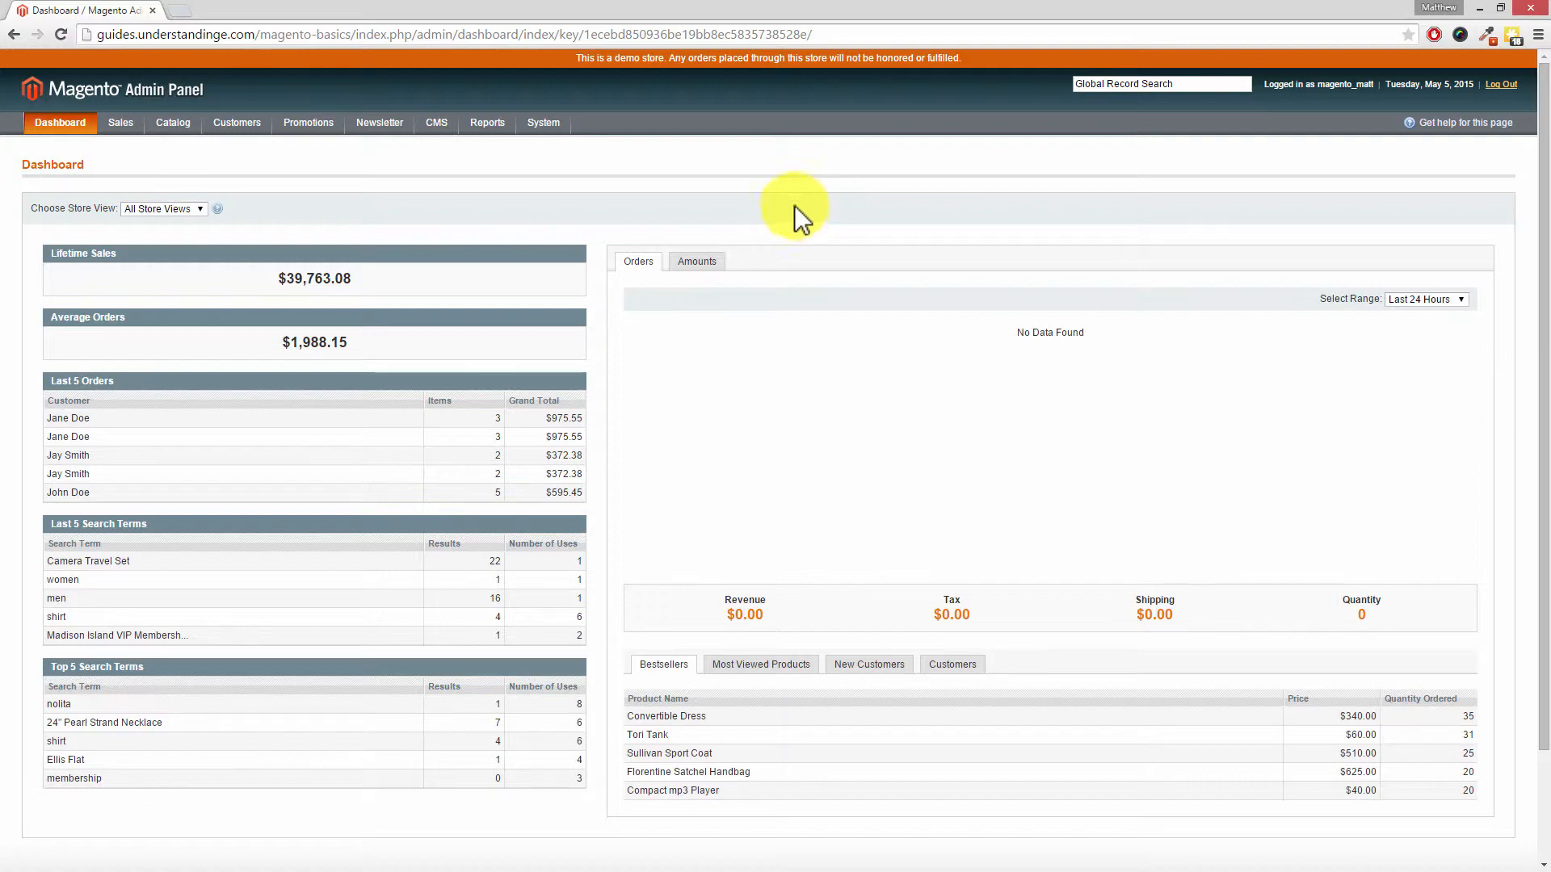
# - Expand the System menu on the dashboard to list the administration pages
pyautogui.click(542, 122)
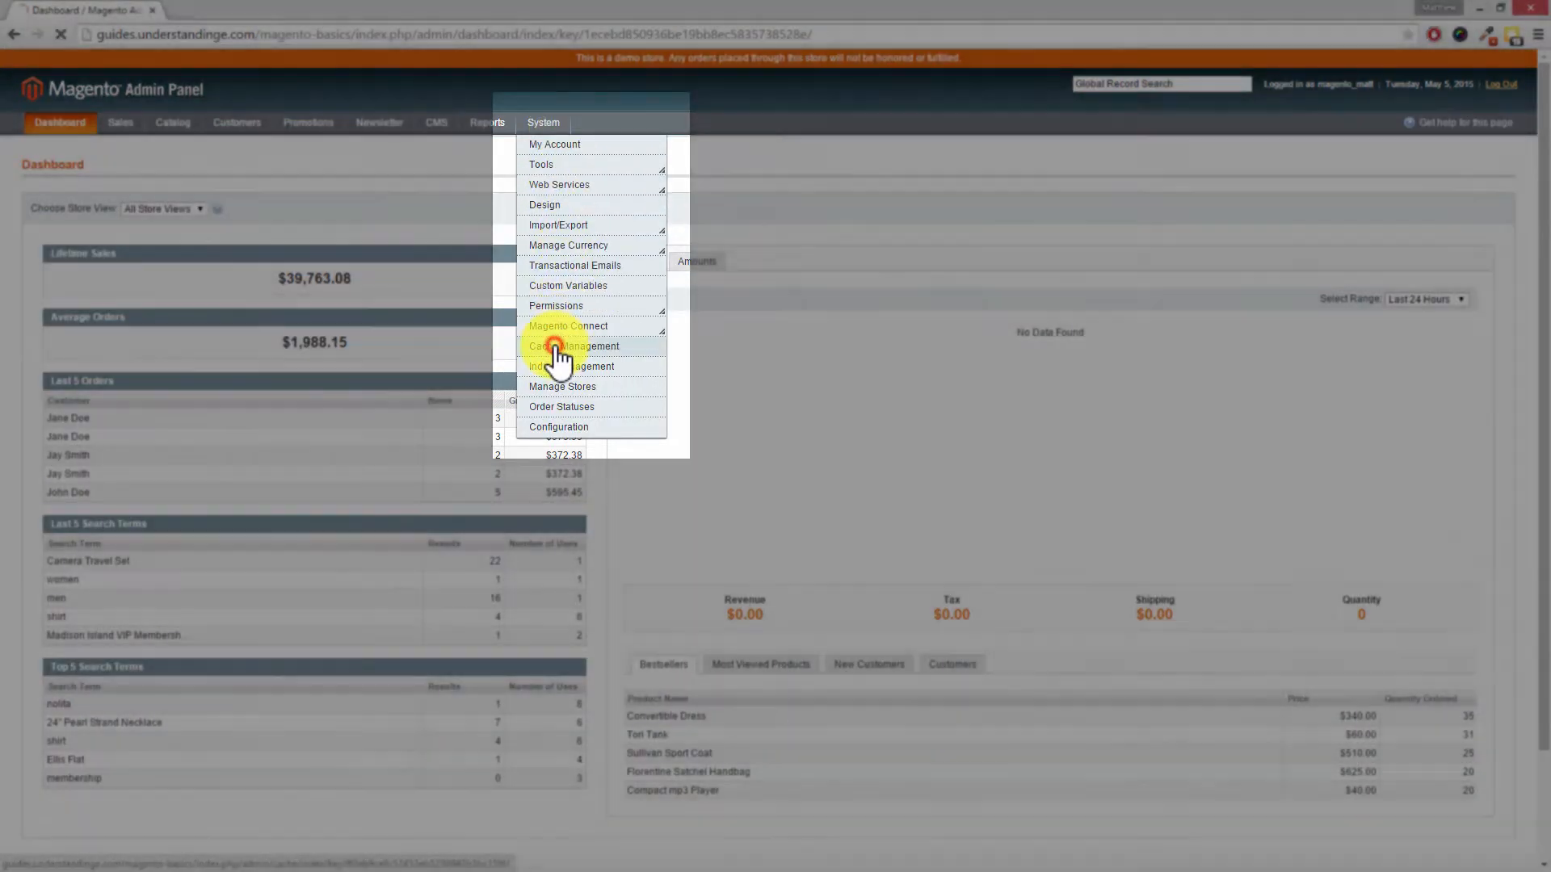
# - On Cache Management, select all eight cache types and submit the Refresh action
pyautogui.click(568, 346)
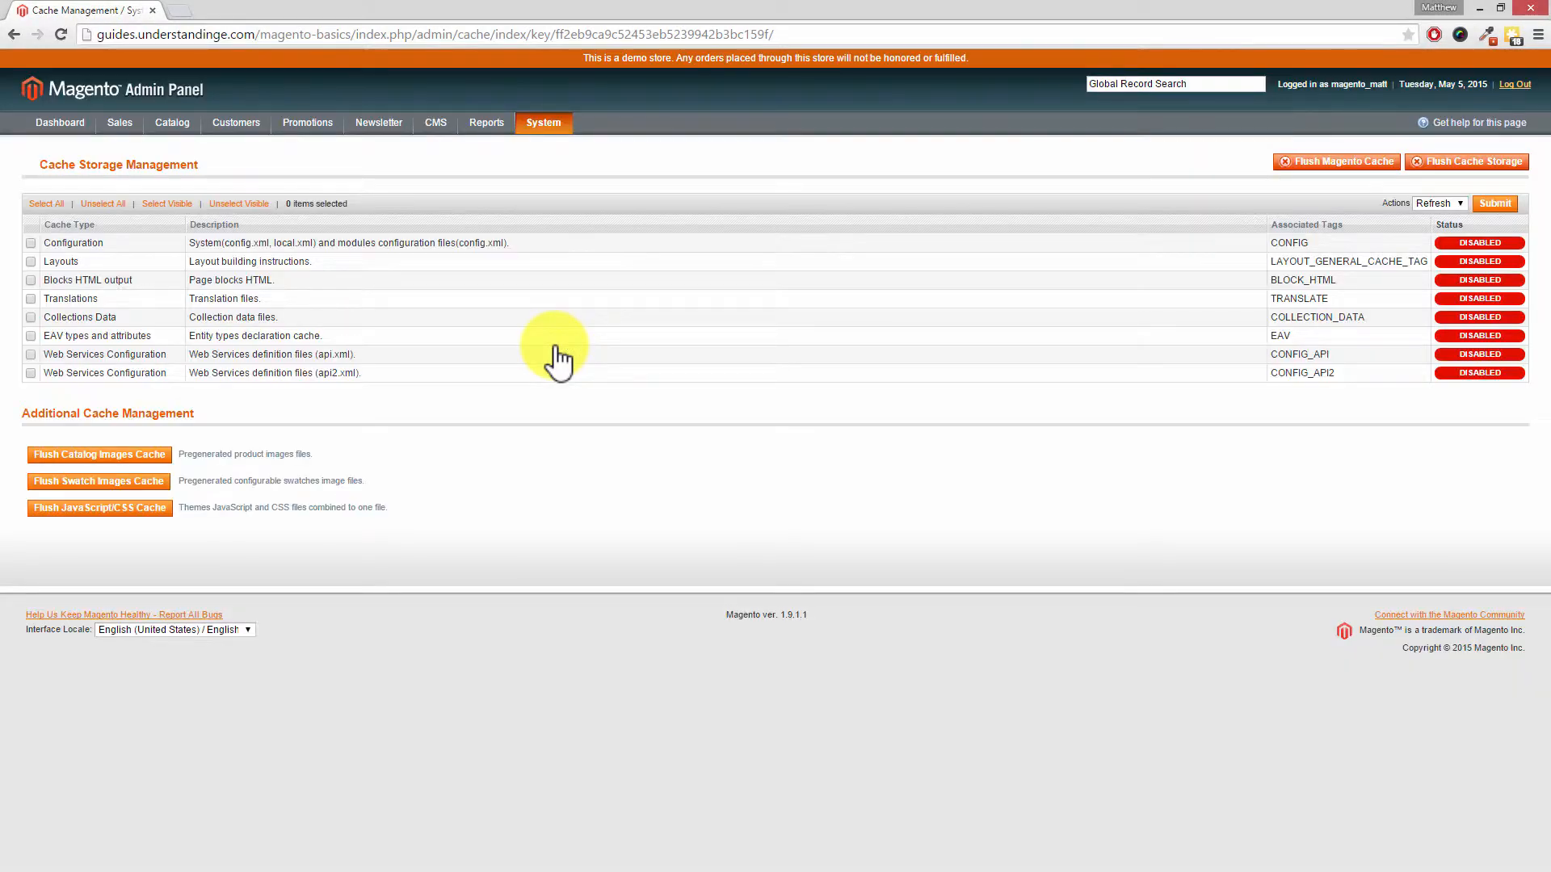
pyautogui.moveTo(565, 345)
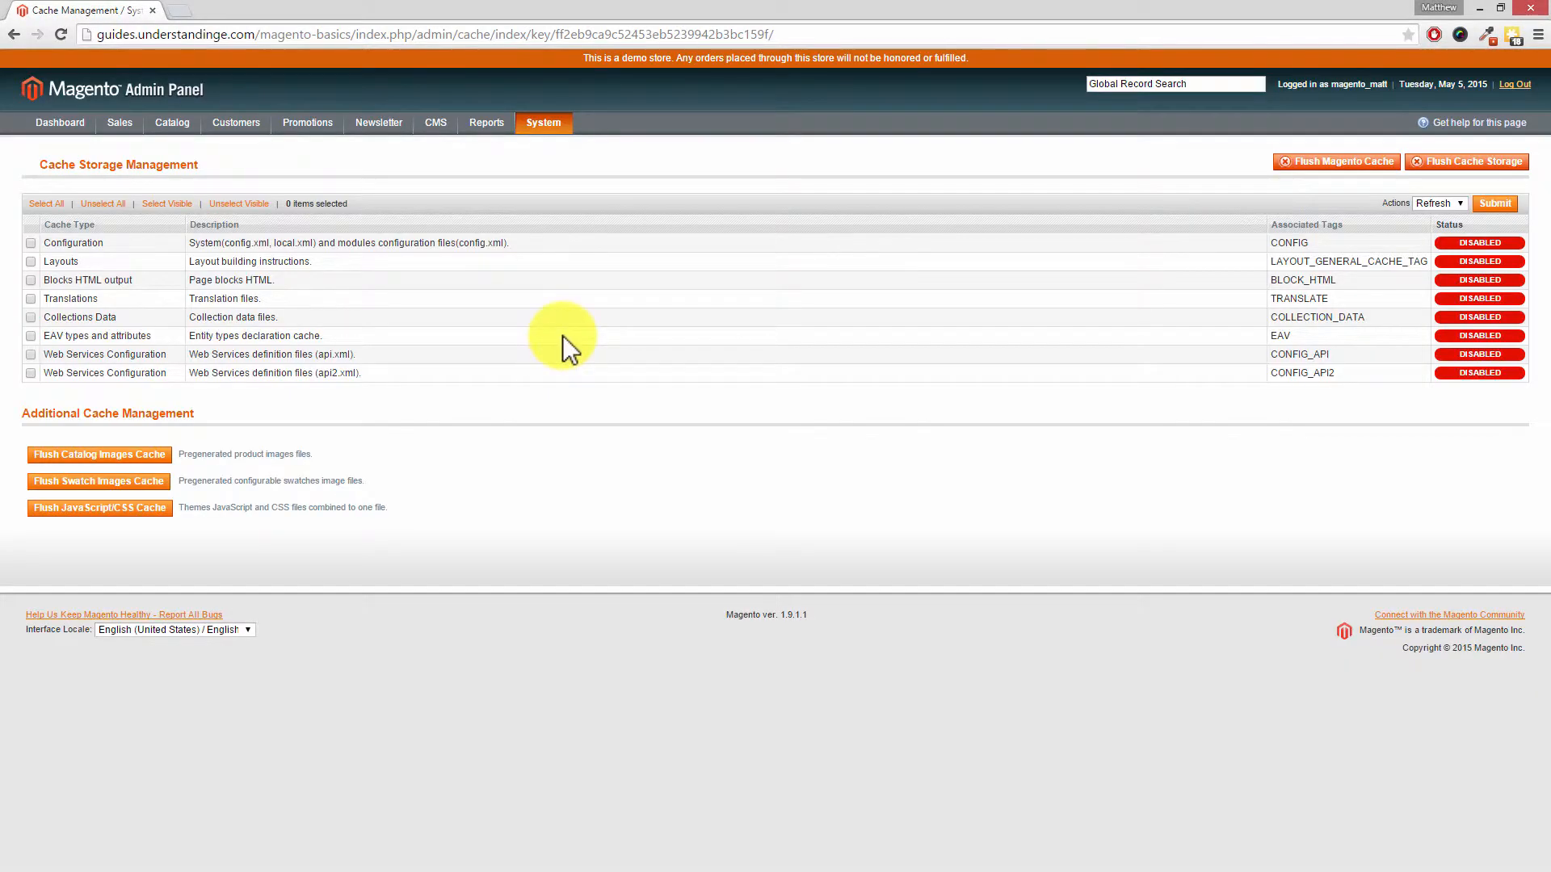
pyautogui.moveTo(68, 205)
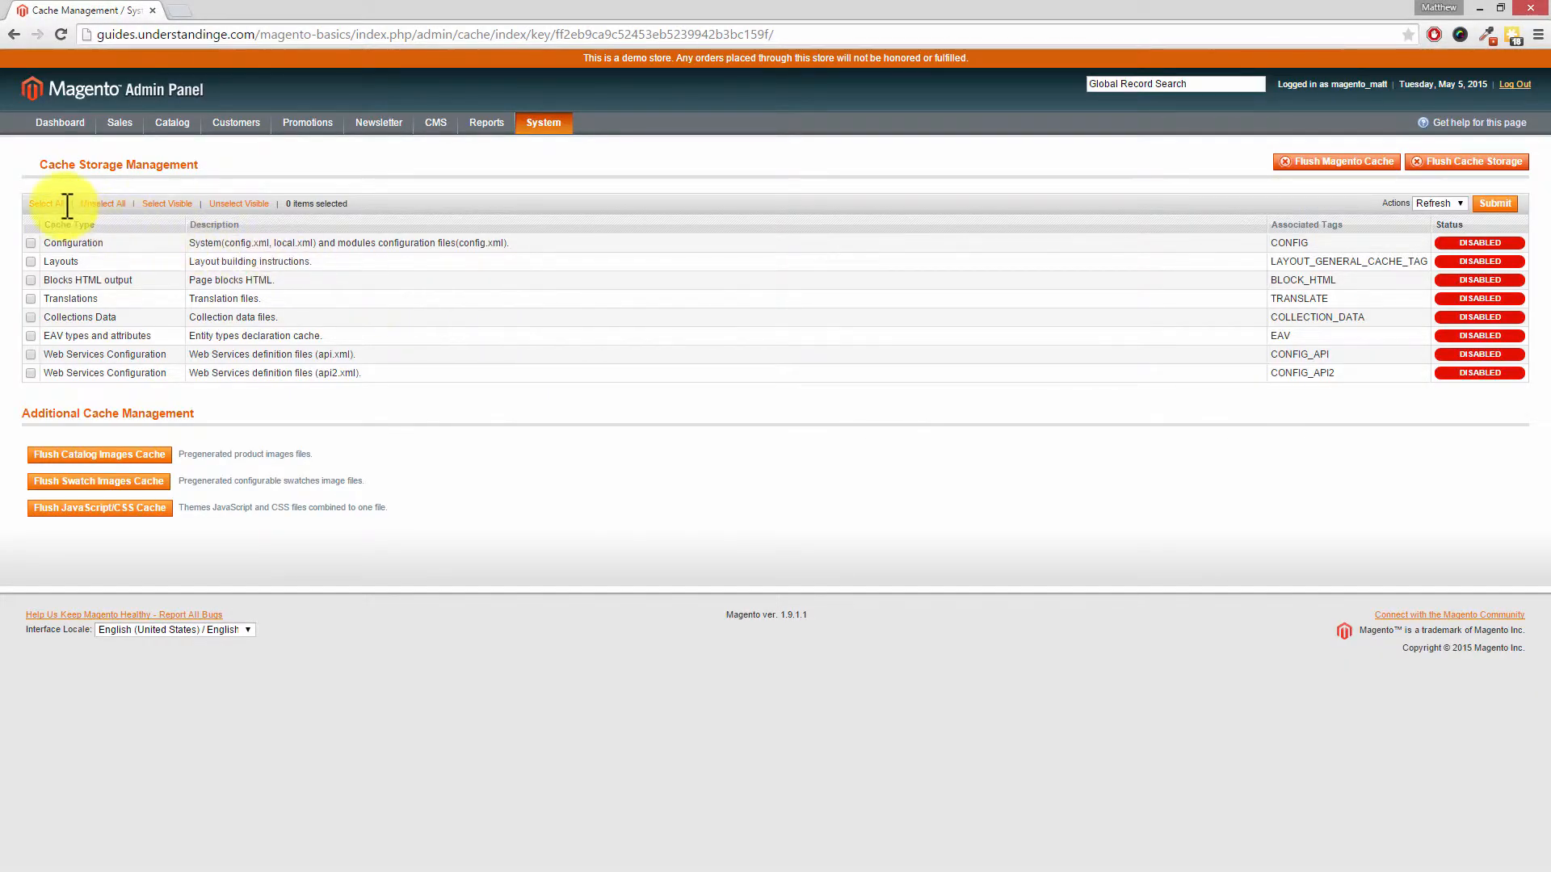
pyautogui.click(40, 203)
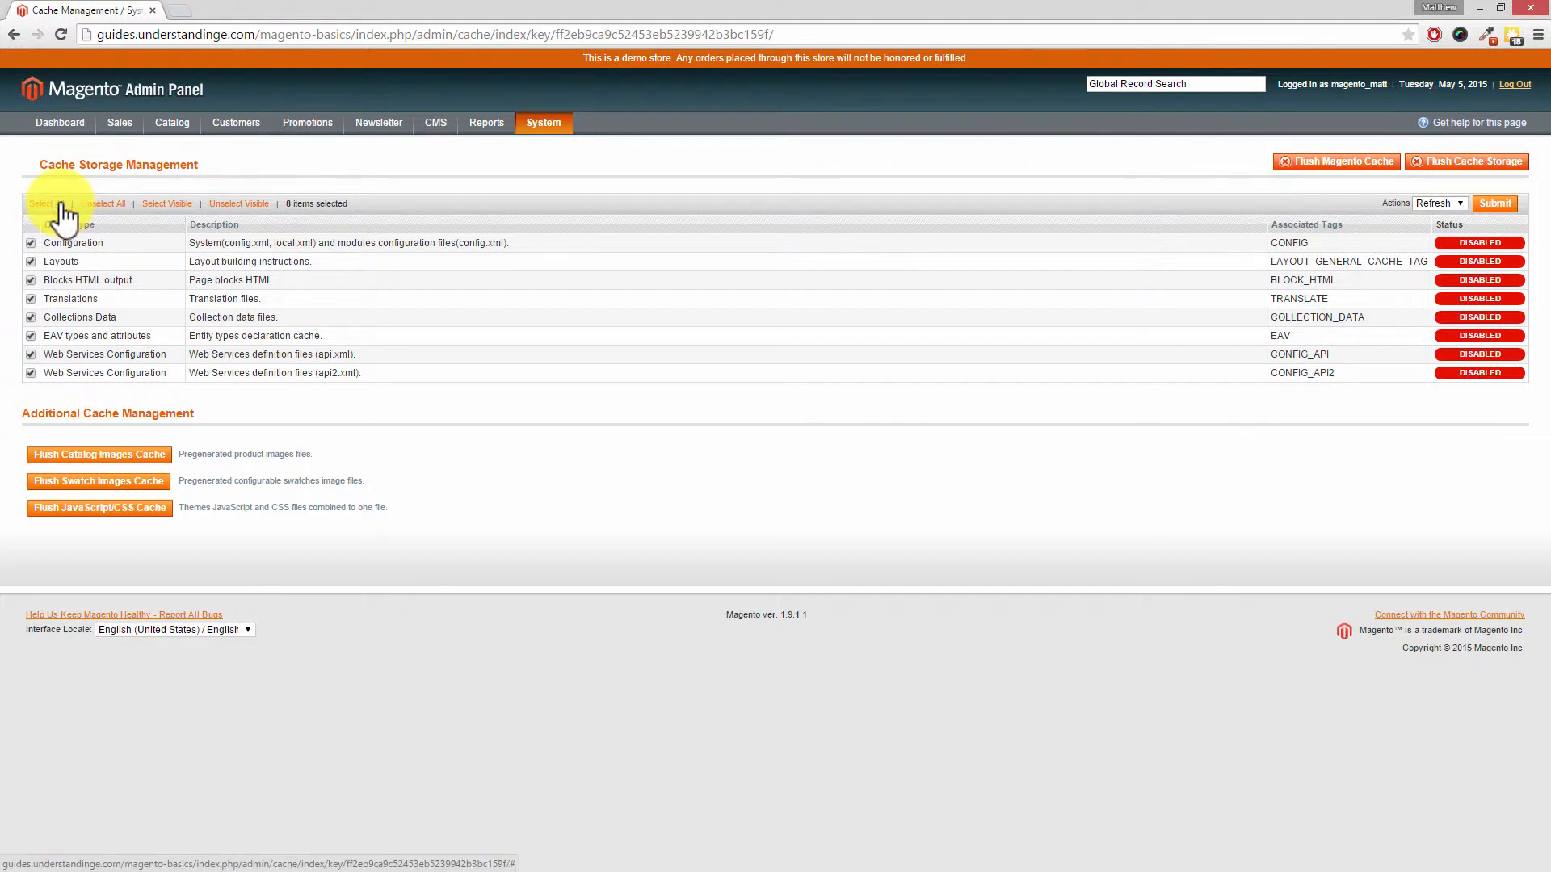
pyautogui.moveTo(1495, 203)
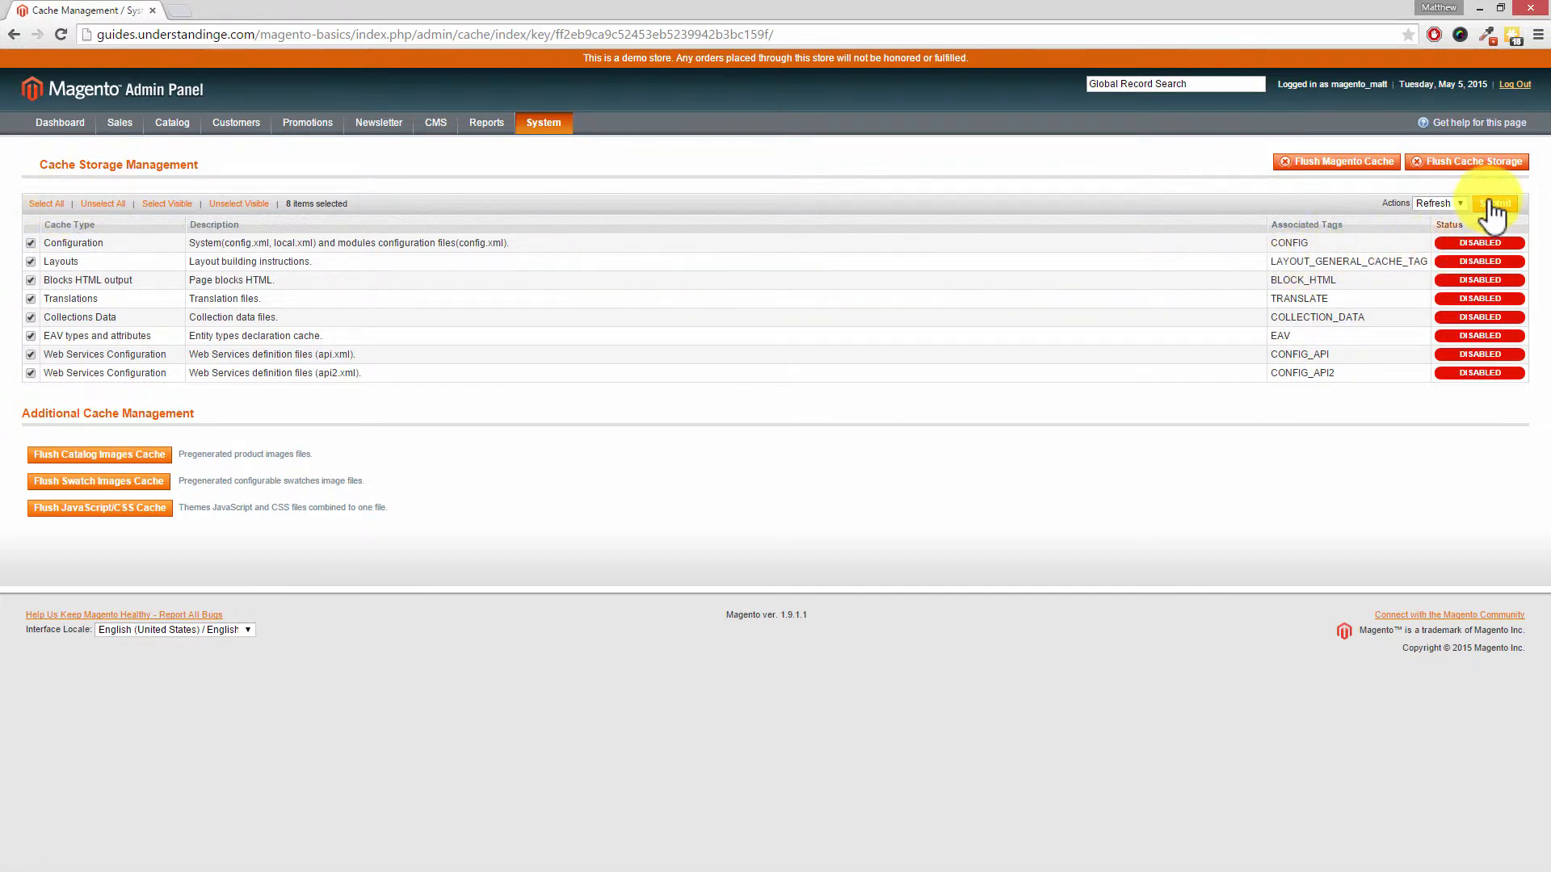
pyautogui.click(1496, 204)
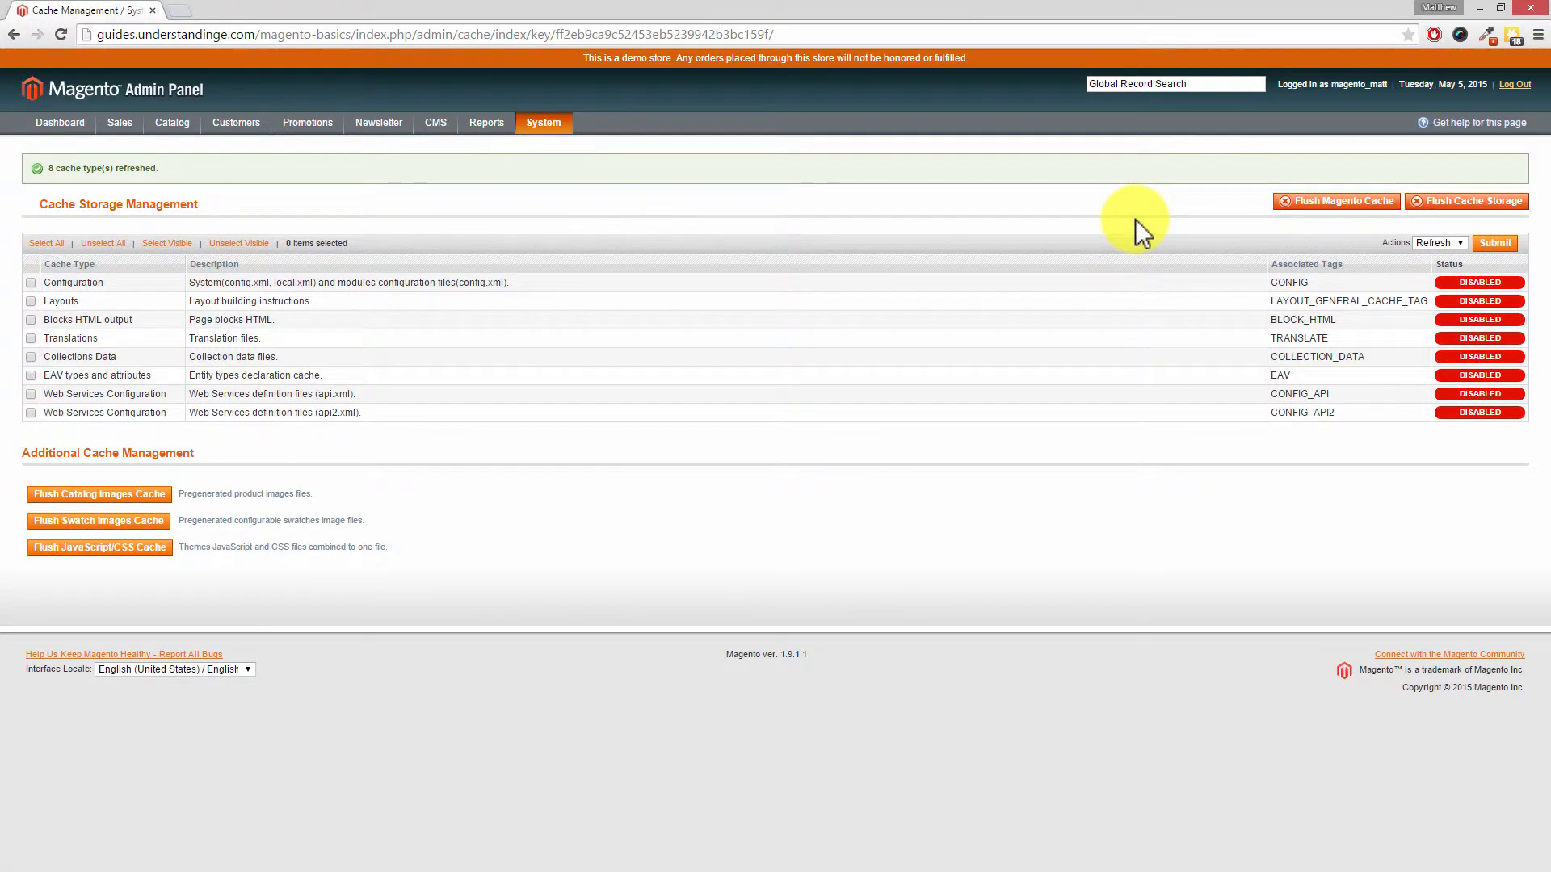
pyautogui.moveTo(139, 183)
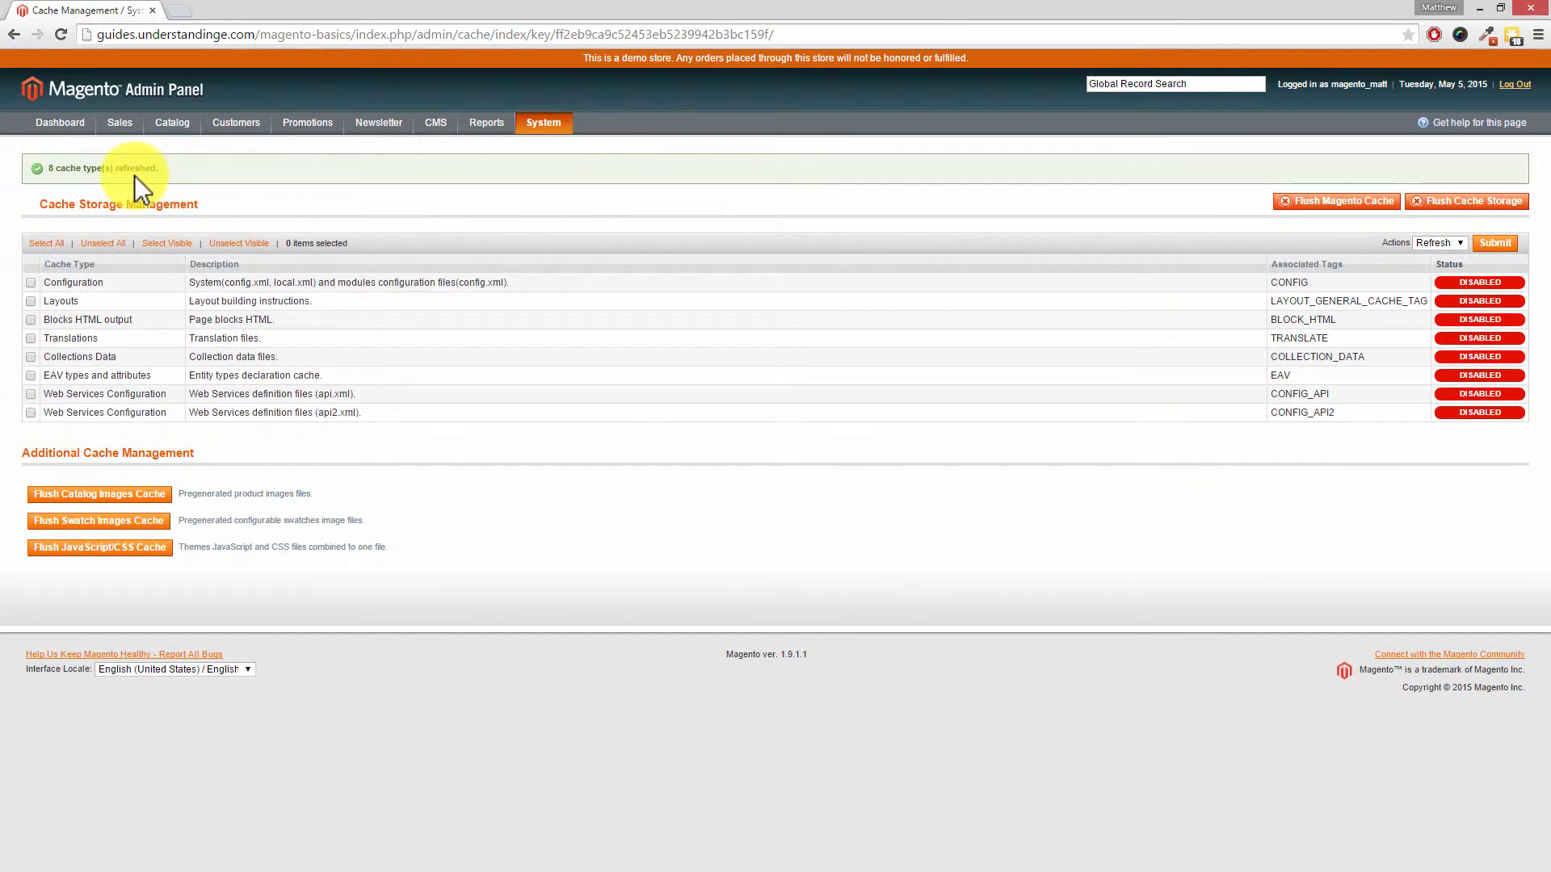
pyautogui.moveTo(82, 169)
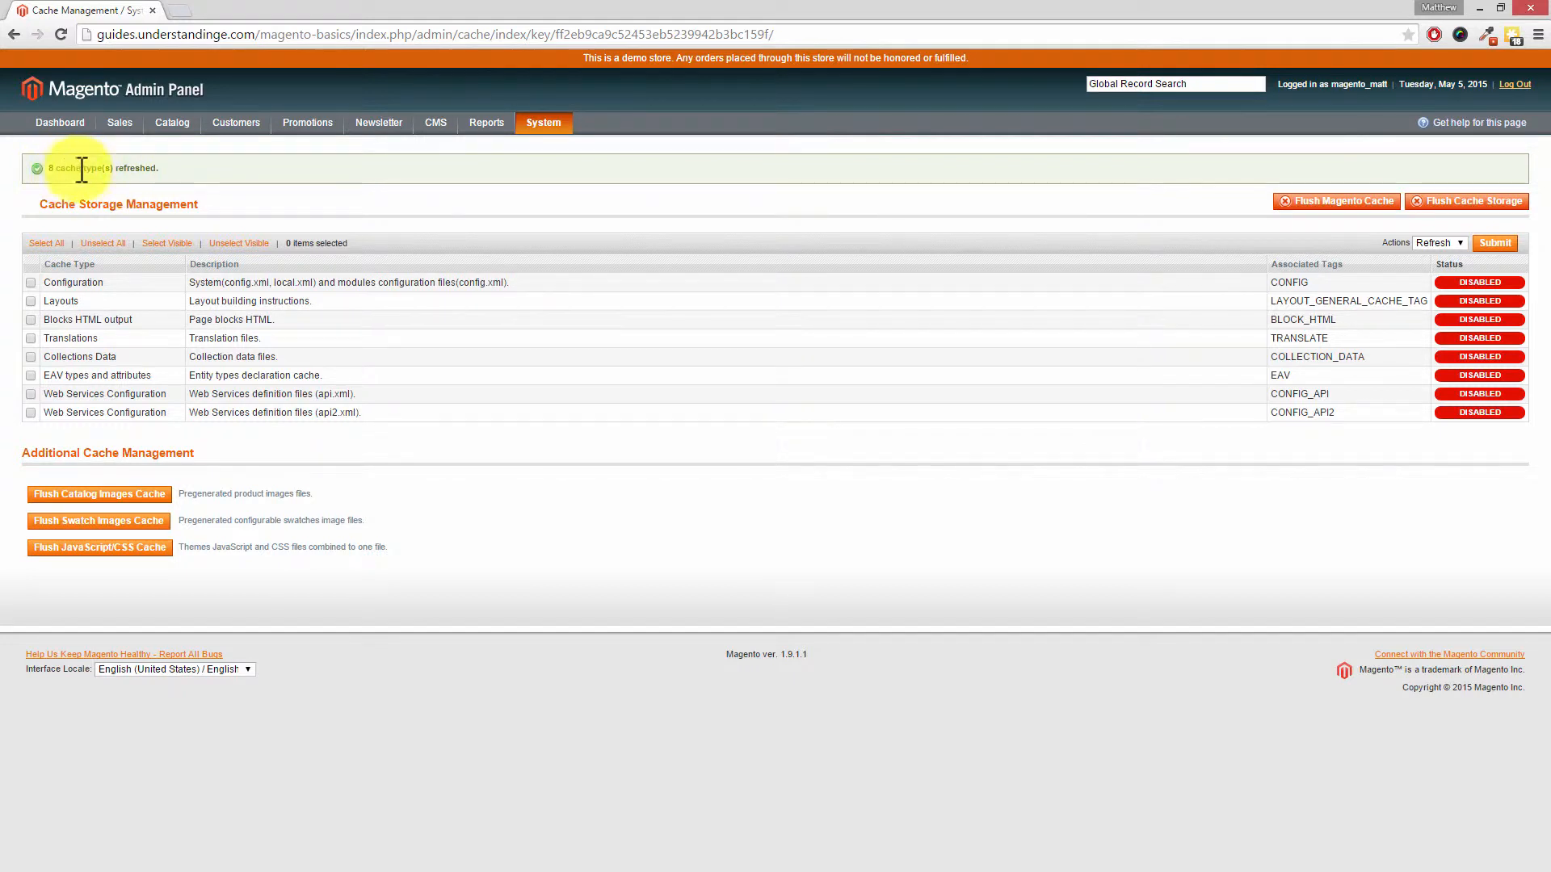
pyautogui.moveTo(142, 168)
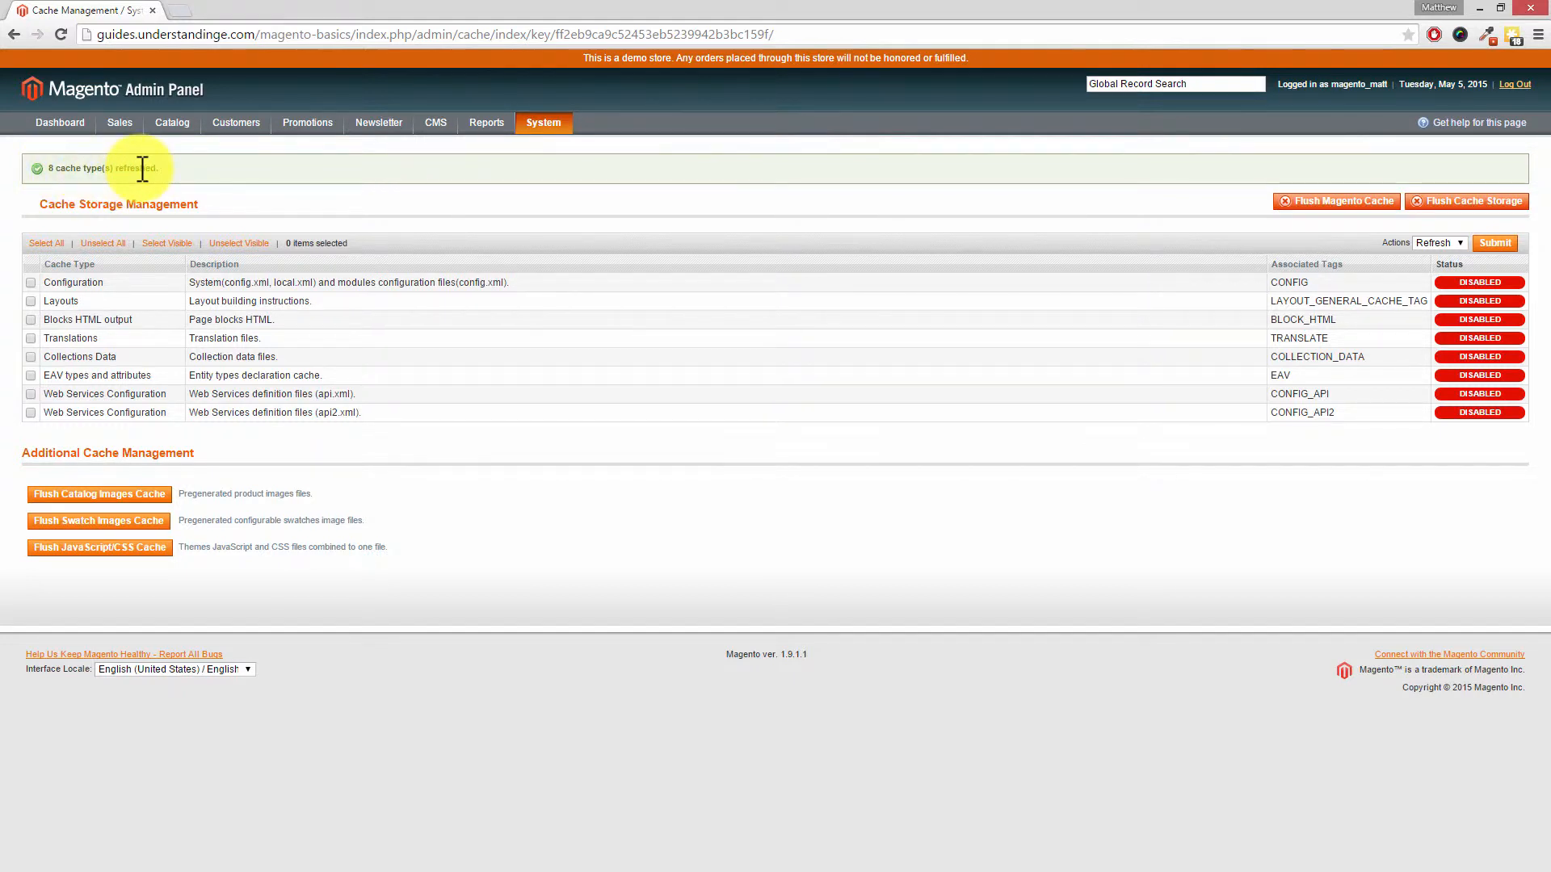
pyautogui.moveTo(331, 197)
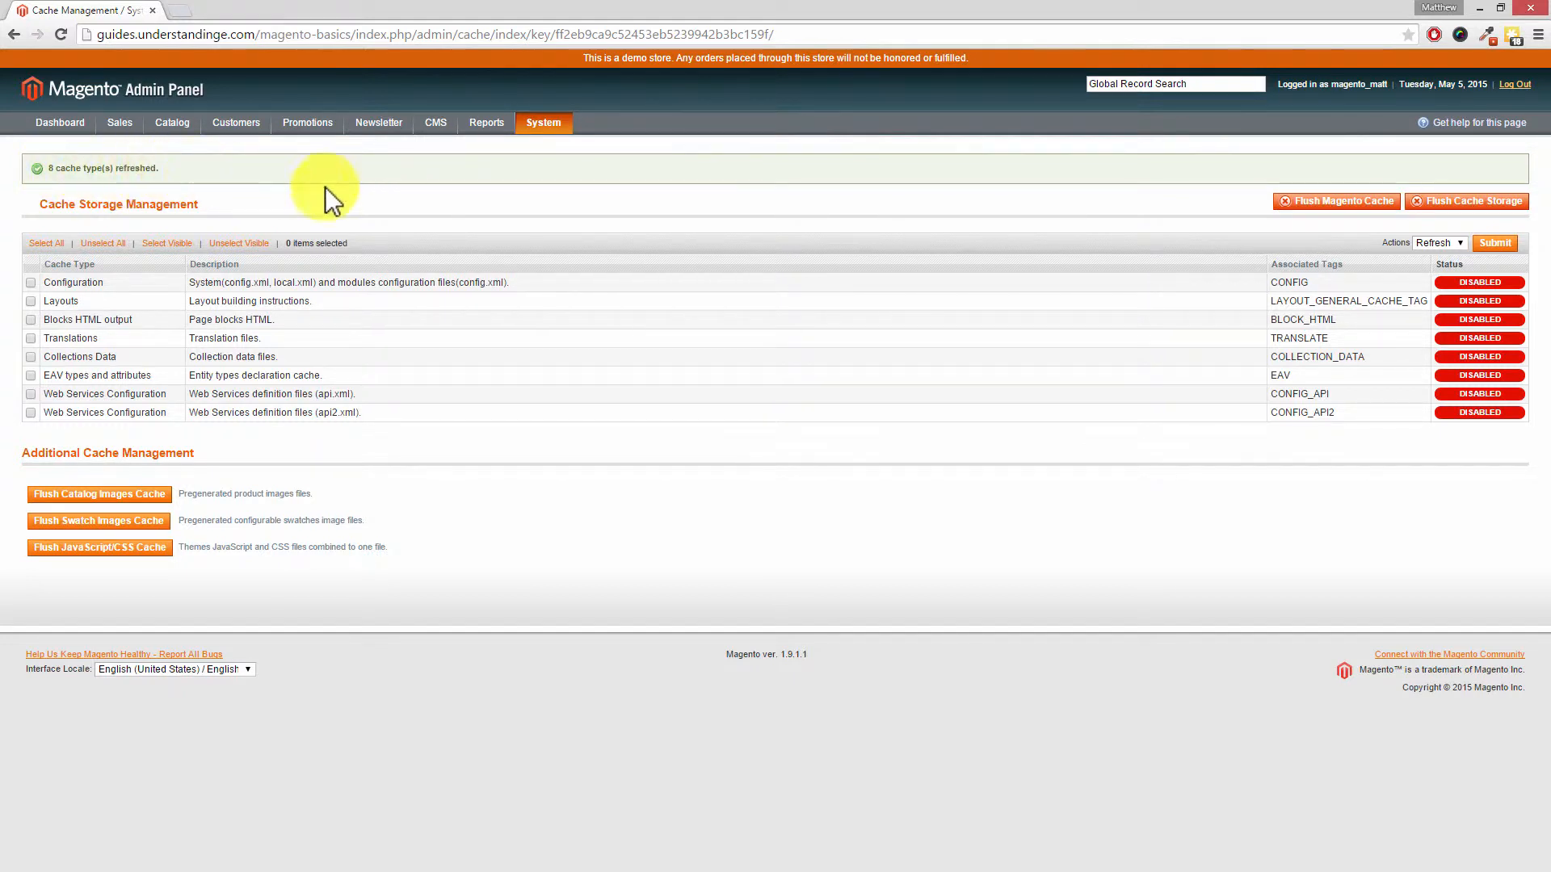
pyautogui.moveTo(1336, 200)
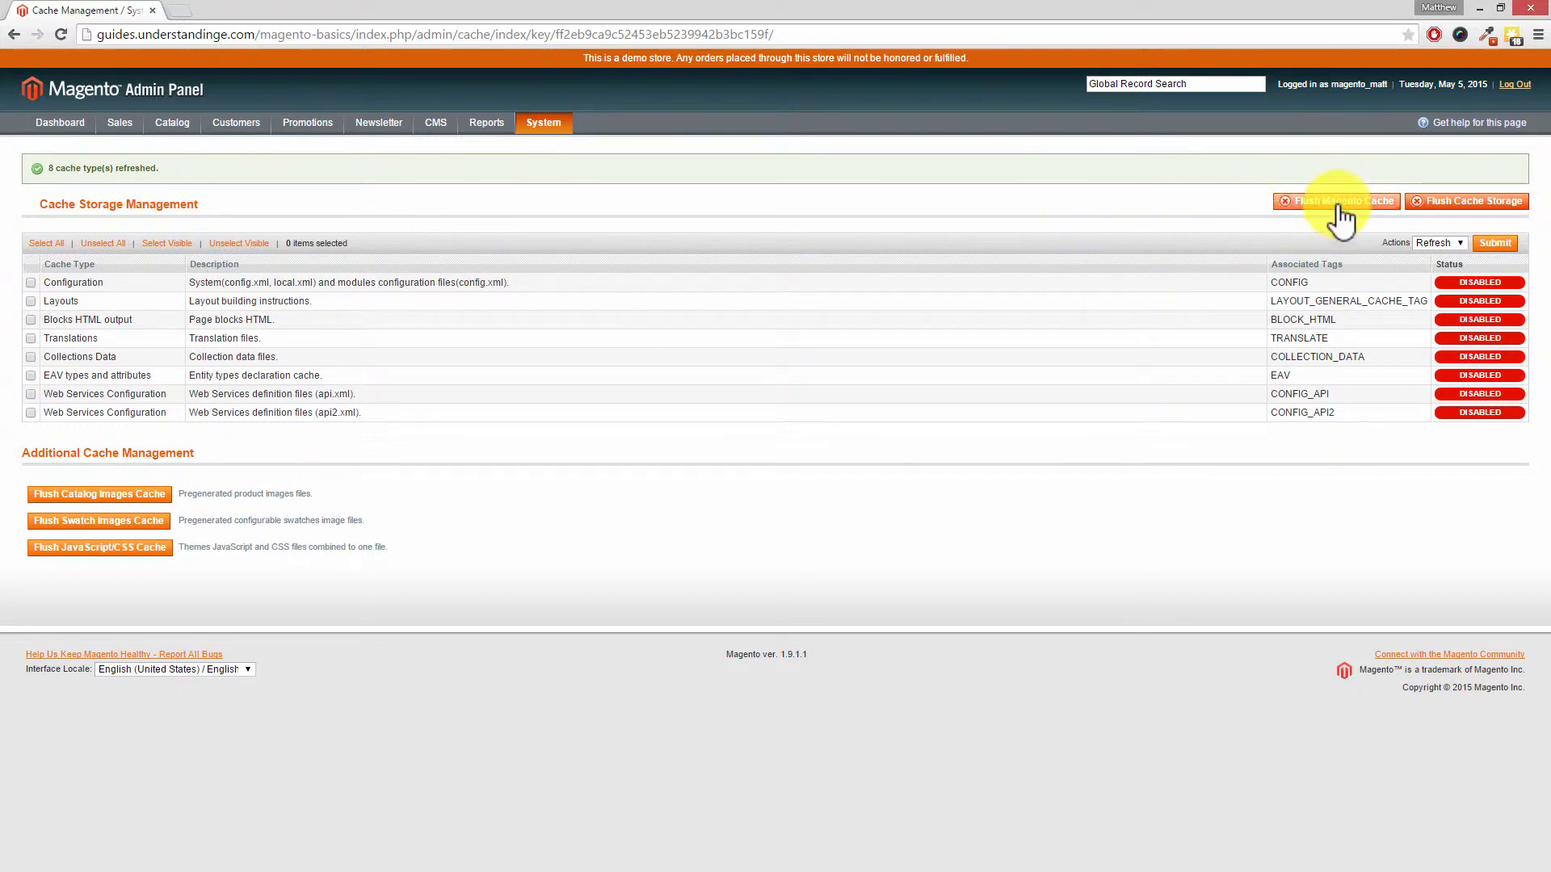
# - Flush the Magento cache, then flush the cache storage and confirm the warning
pyautogui.click(1336, 200)
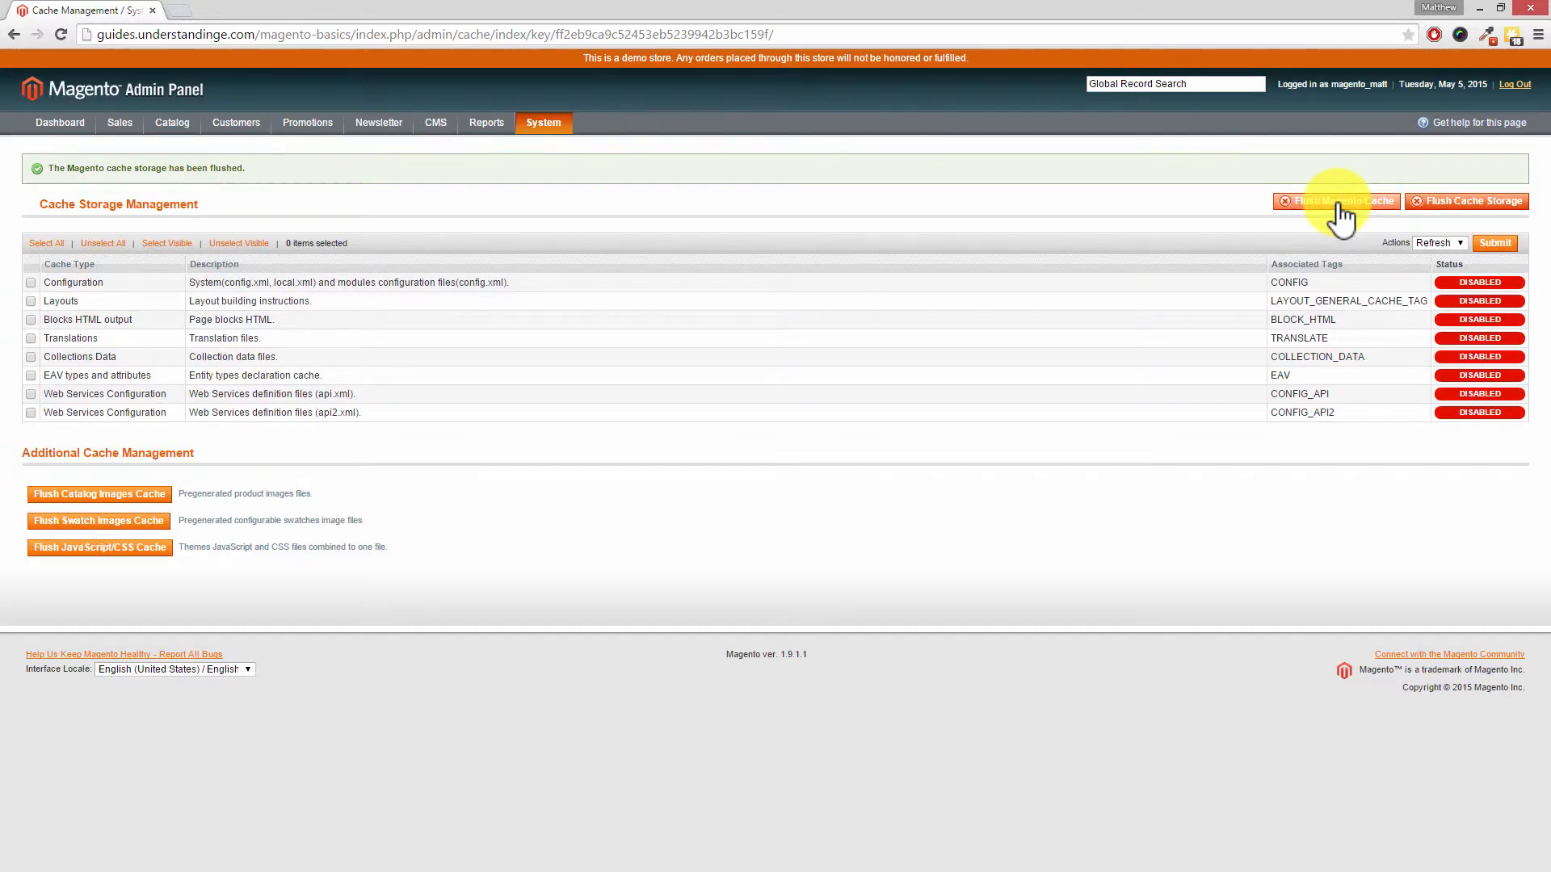
pyautogui.moveTo(1467, 201)
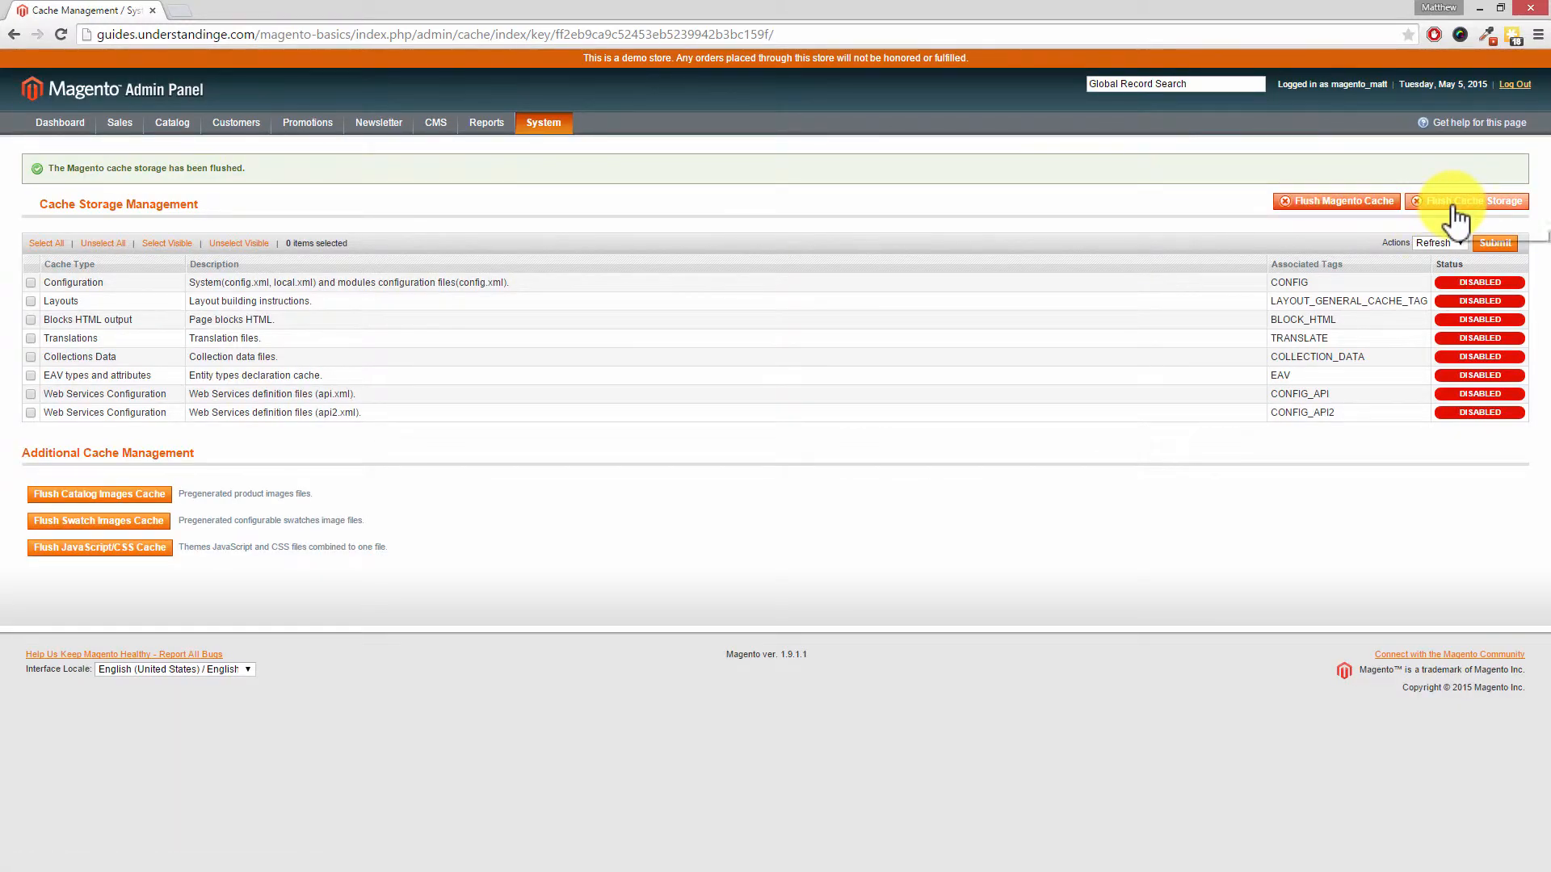
pyautogui.moveTo(1467, 208)
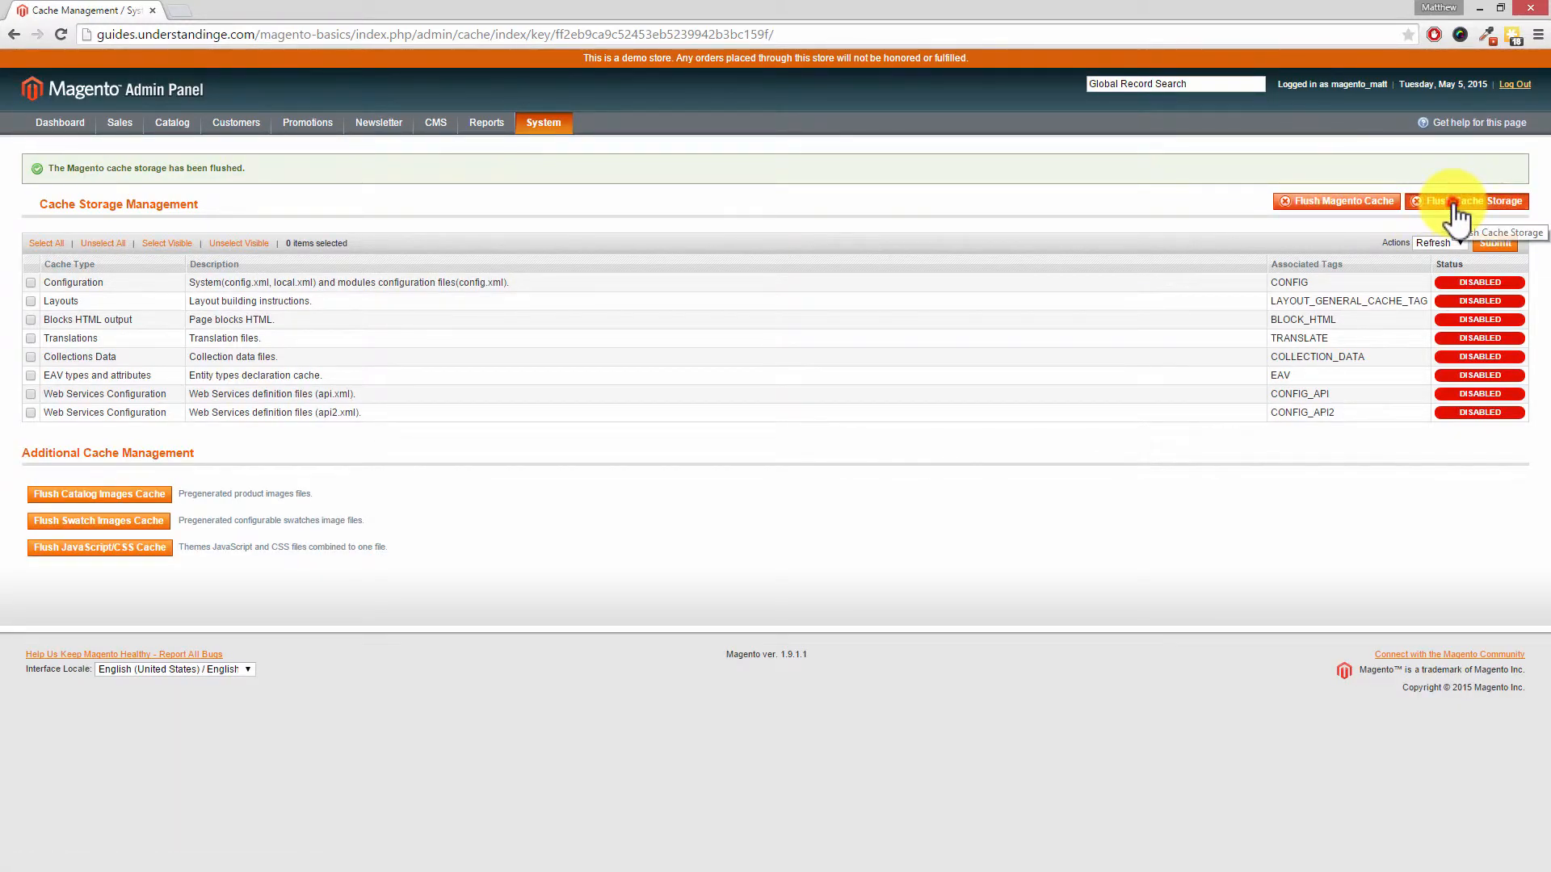
pyautogui.click(1467, 201)
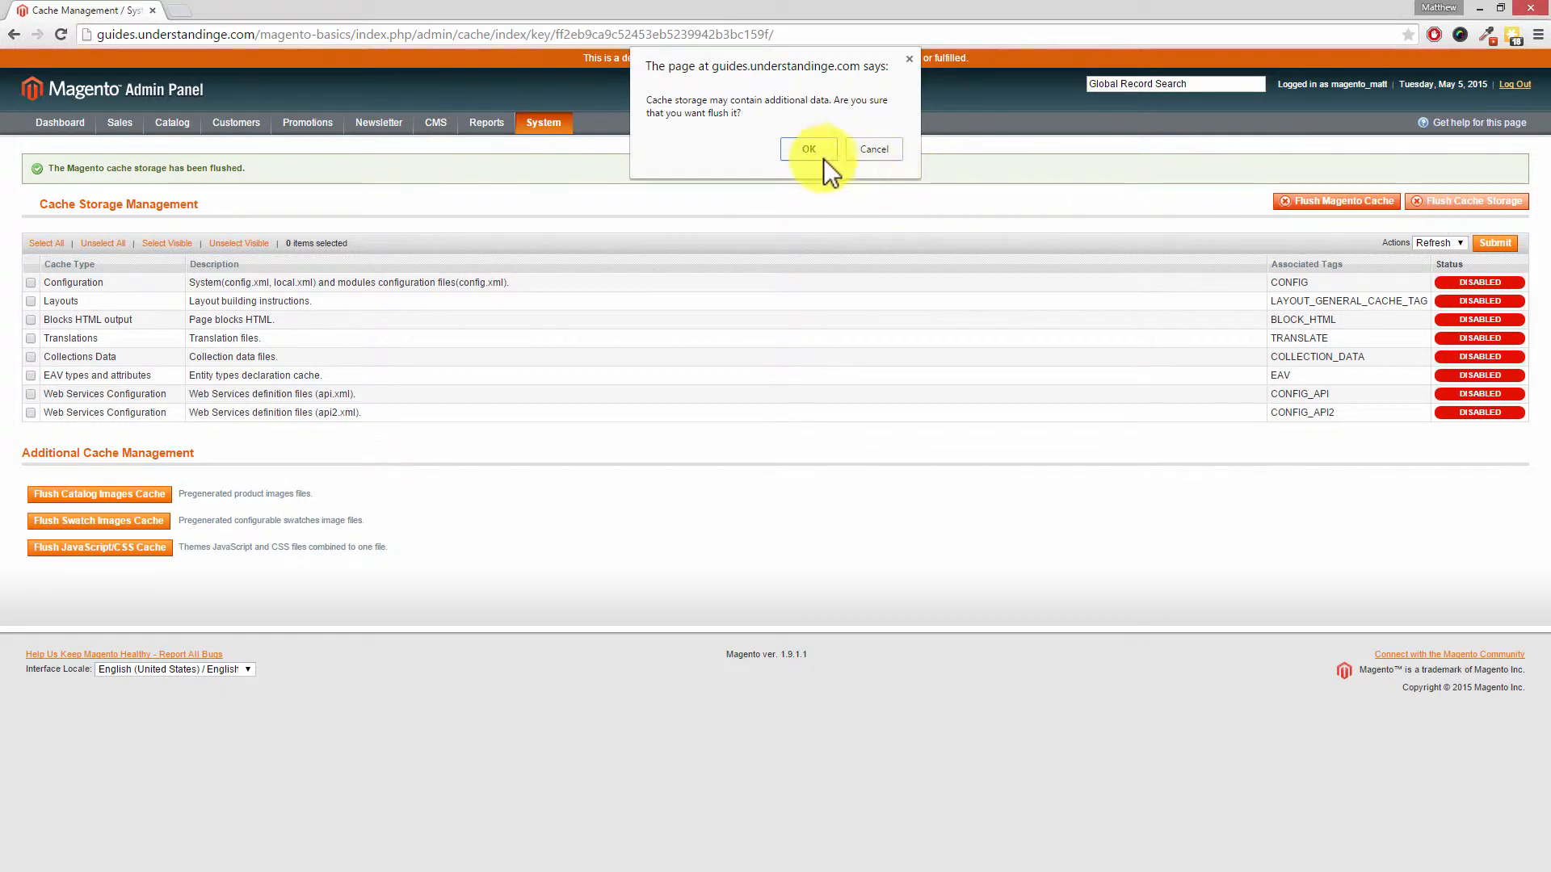
pyautogui.click(808, 149)
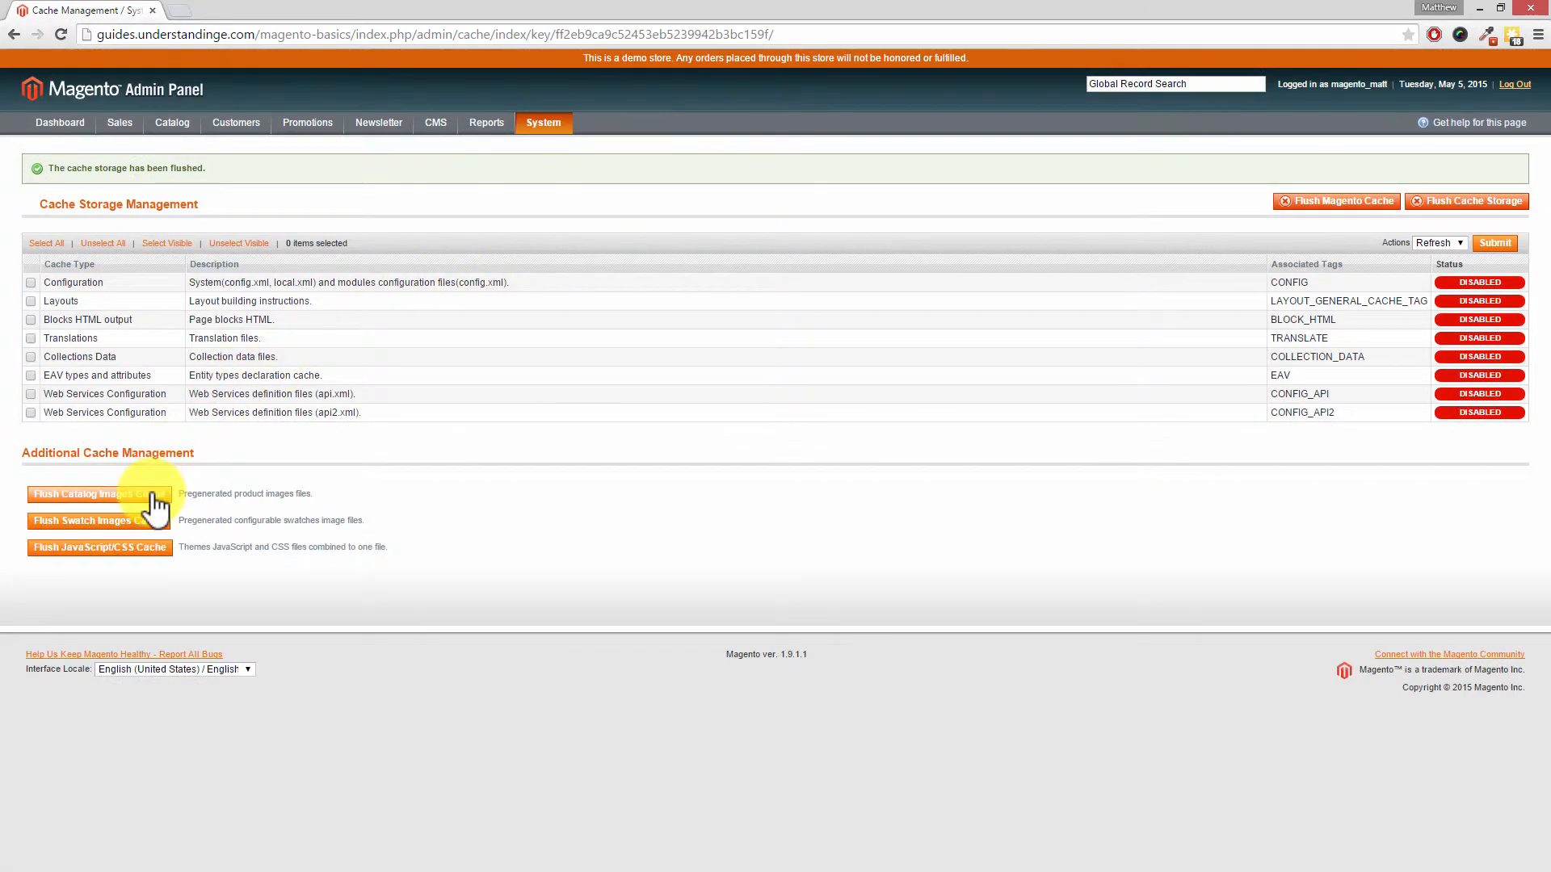
pyautogui.moveTo(149, 535)
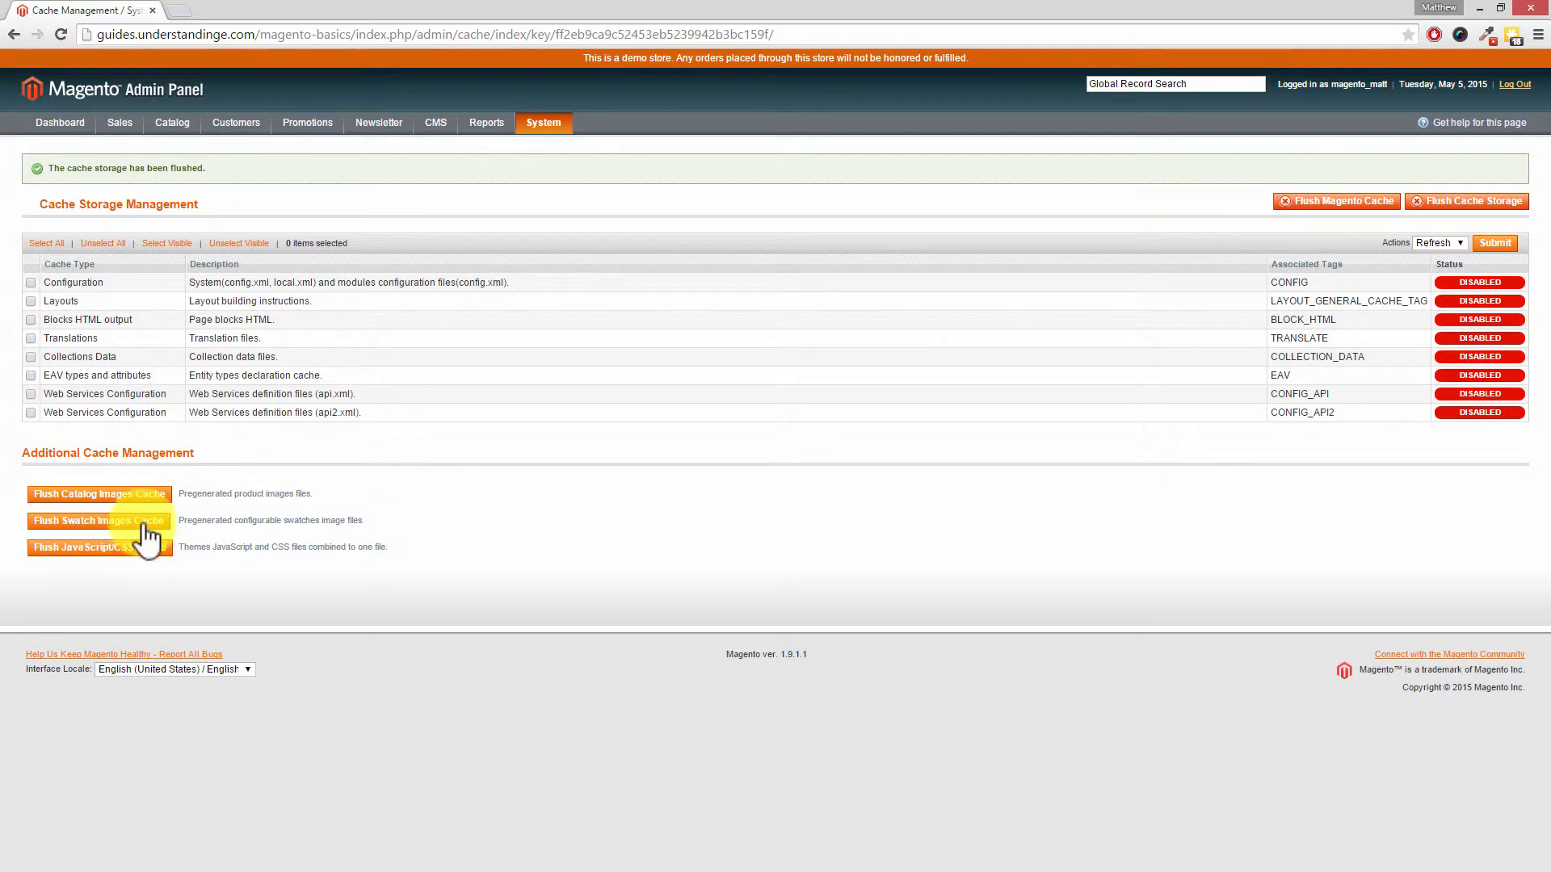
pyautogui.moveTo(143, 494)
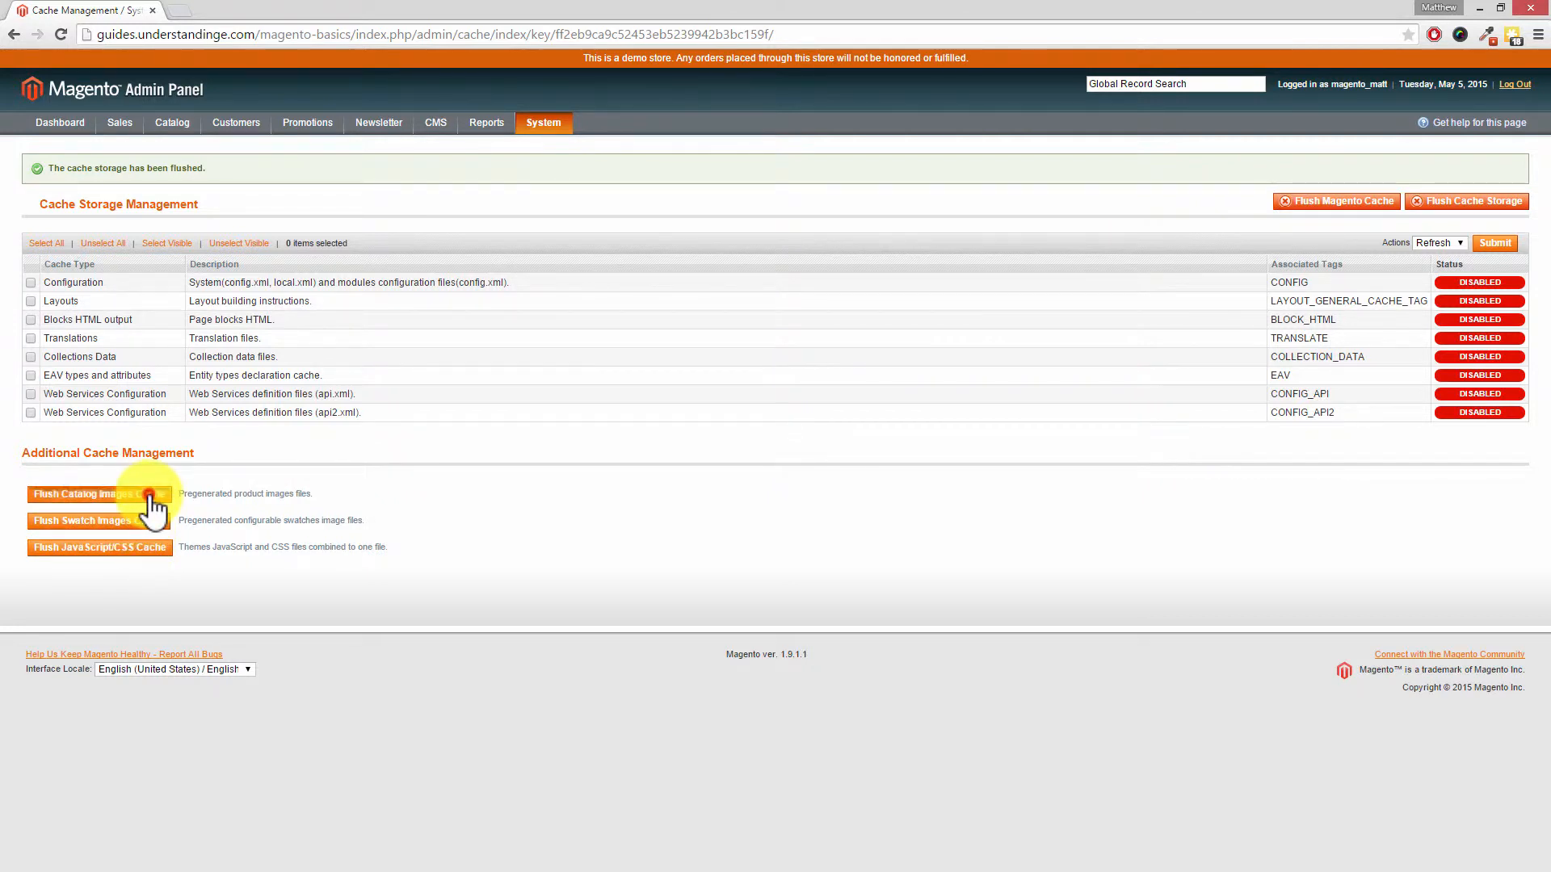
# - Clear the catalog product images, configurable swatch images and JavaScript/CSS caches
pyautogui.click(95, 494)
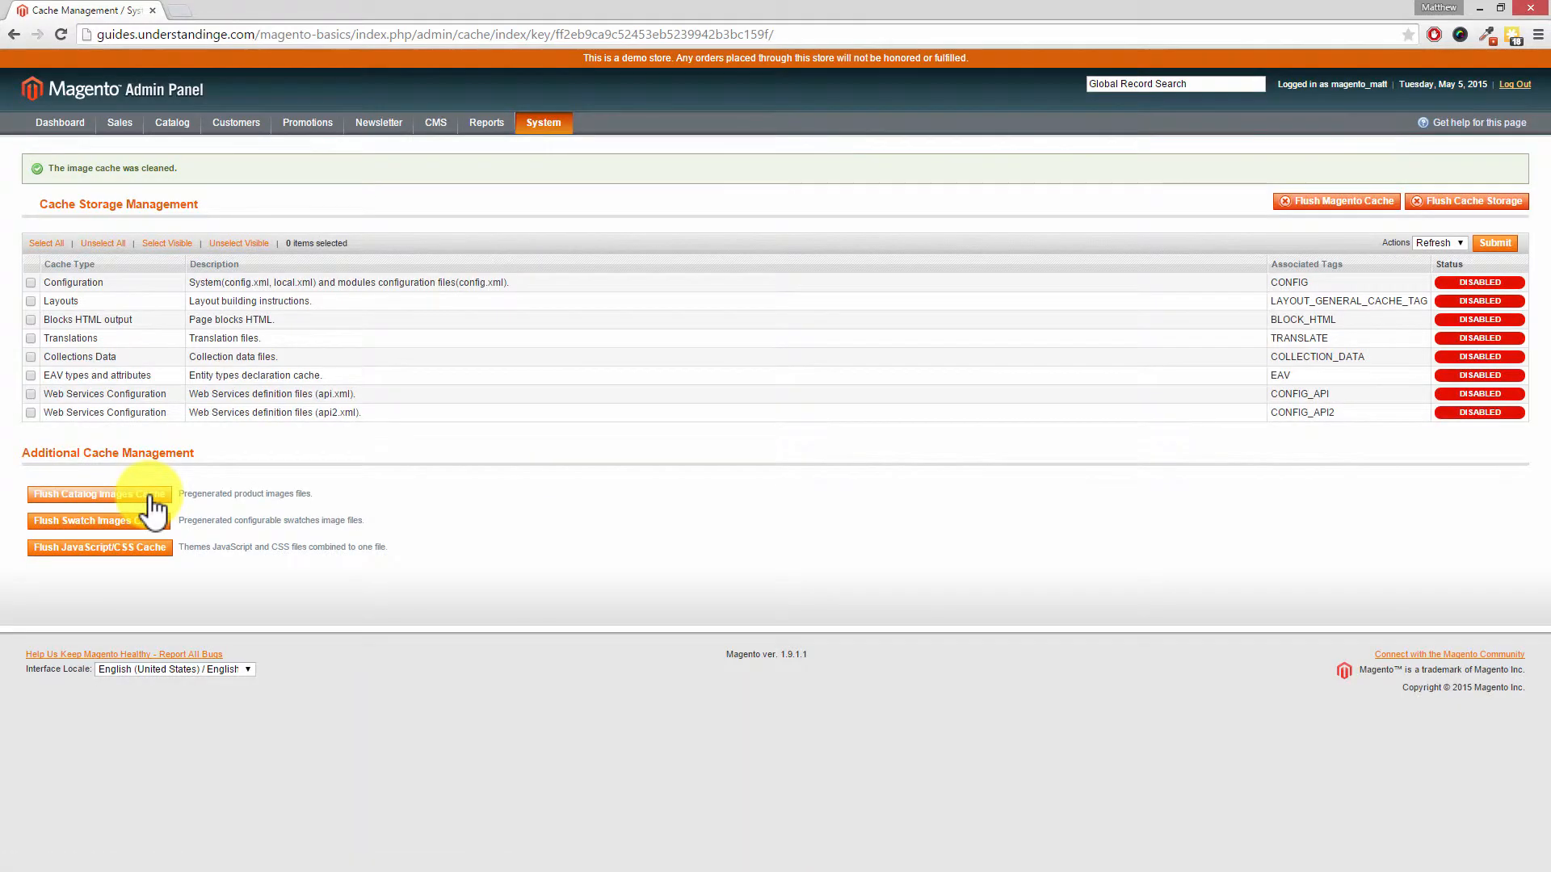
pyautogui.moveTo(144, 535)
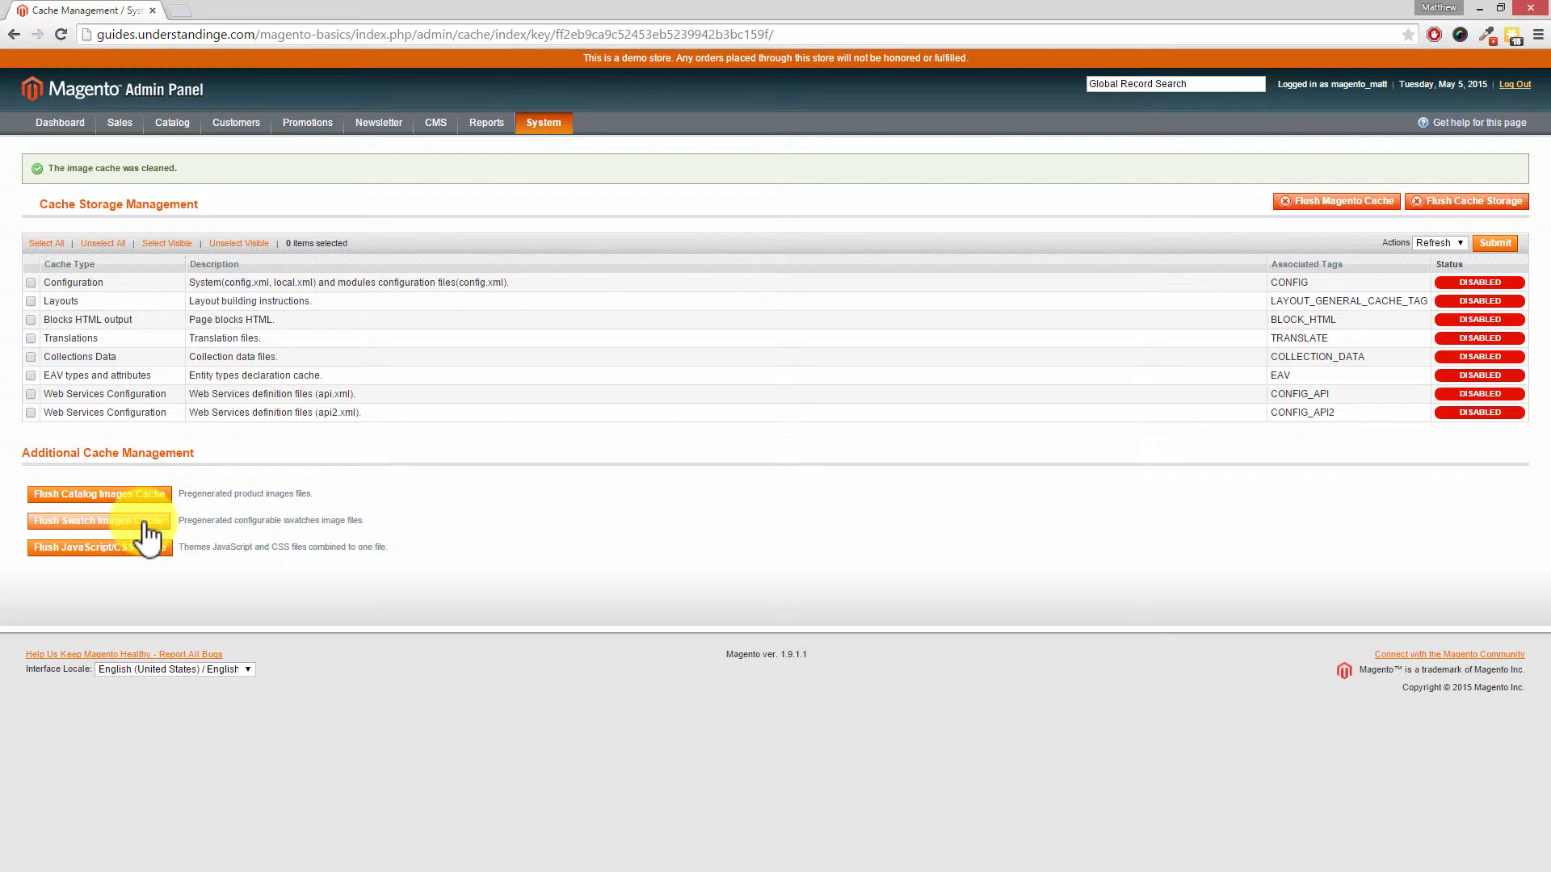
pyautogui.click(99, 522)
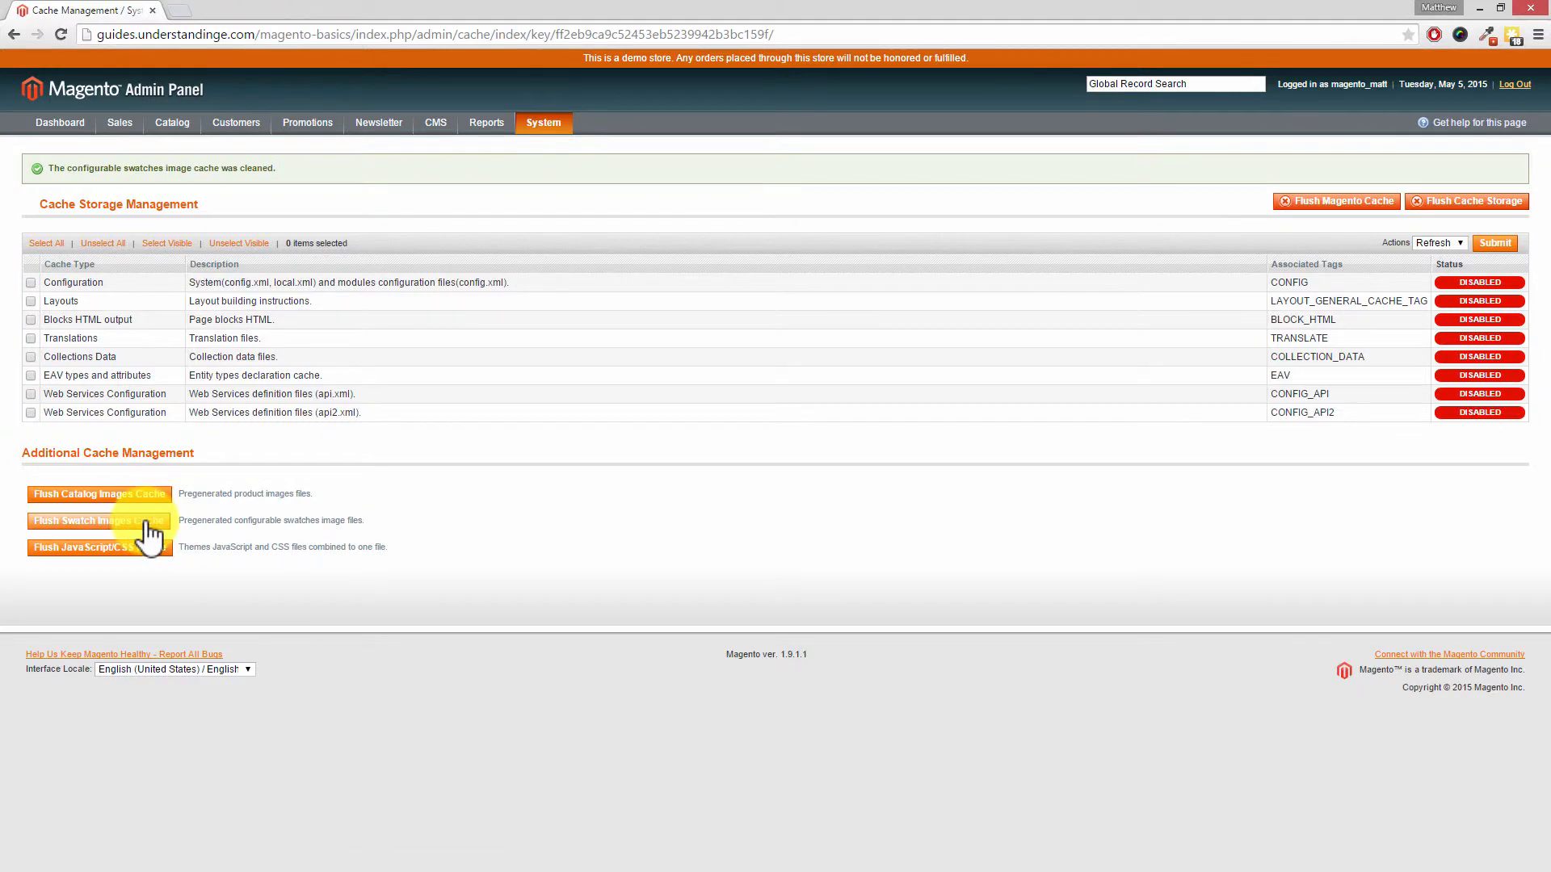
pyautogui.moveTo(145, 564)
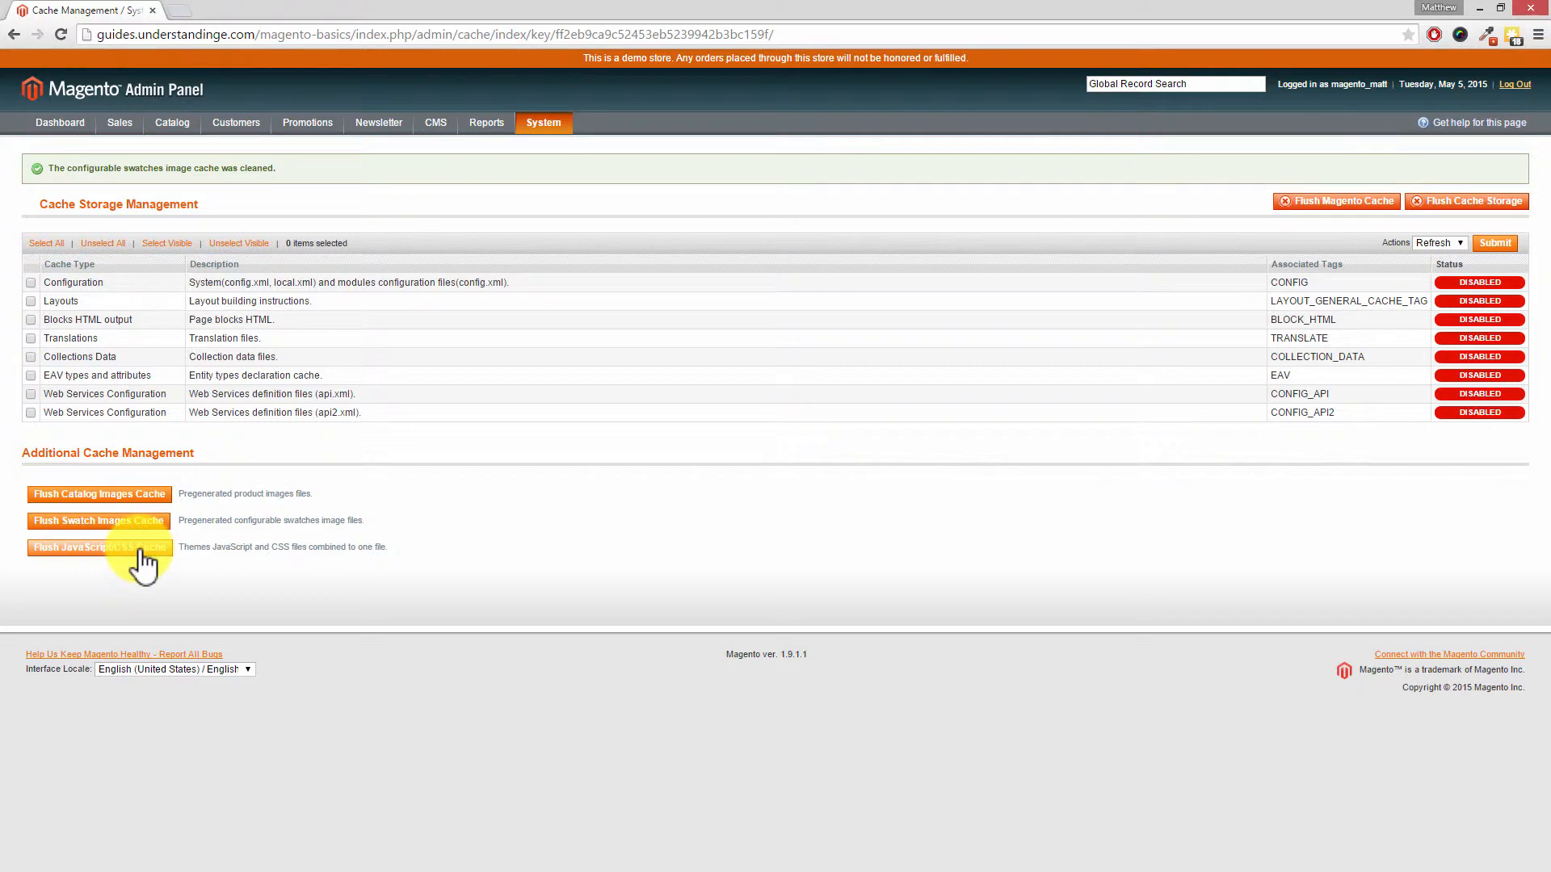
pyautogui.click(99, 547)
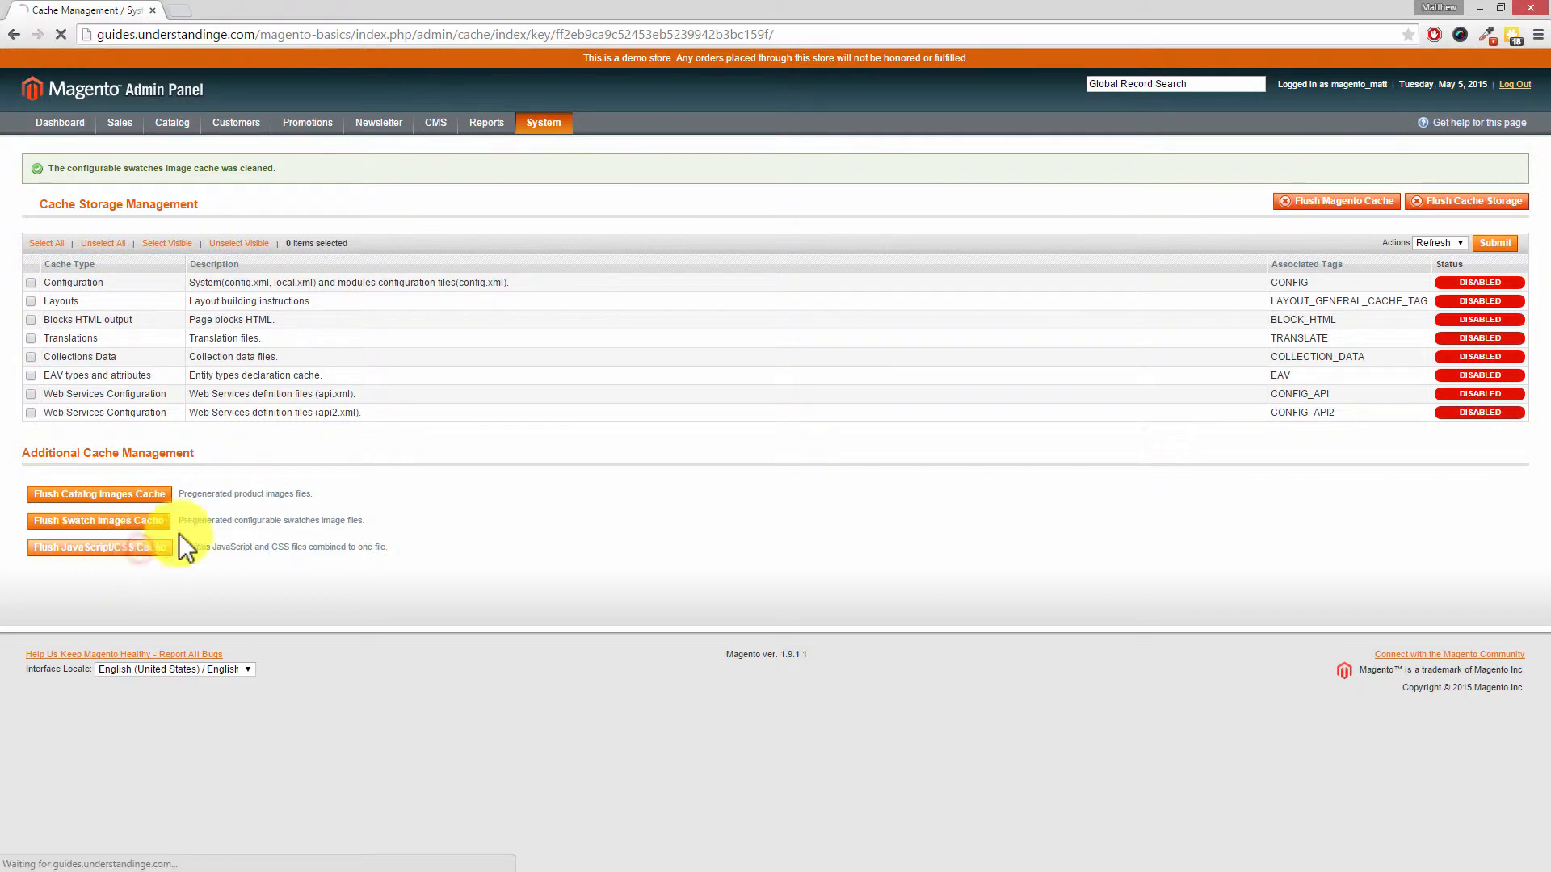
pyautogui.click(98, 547)
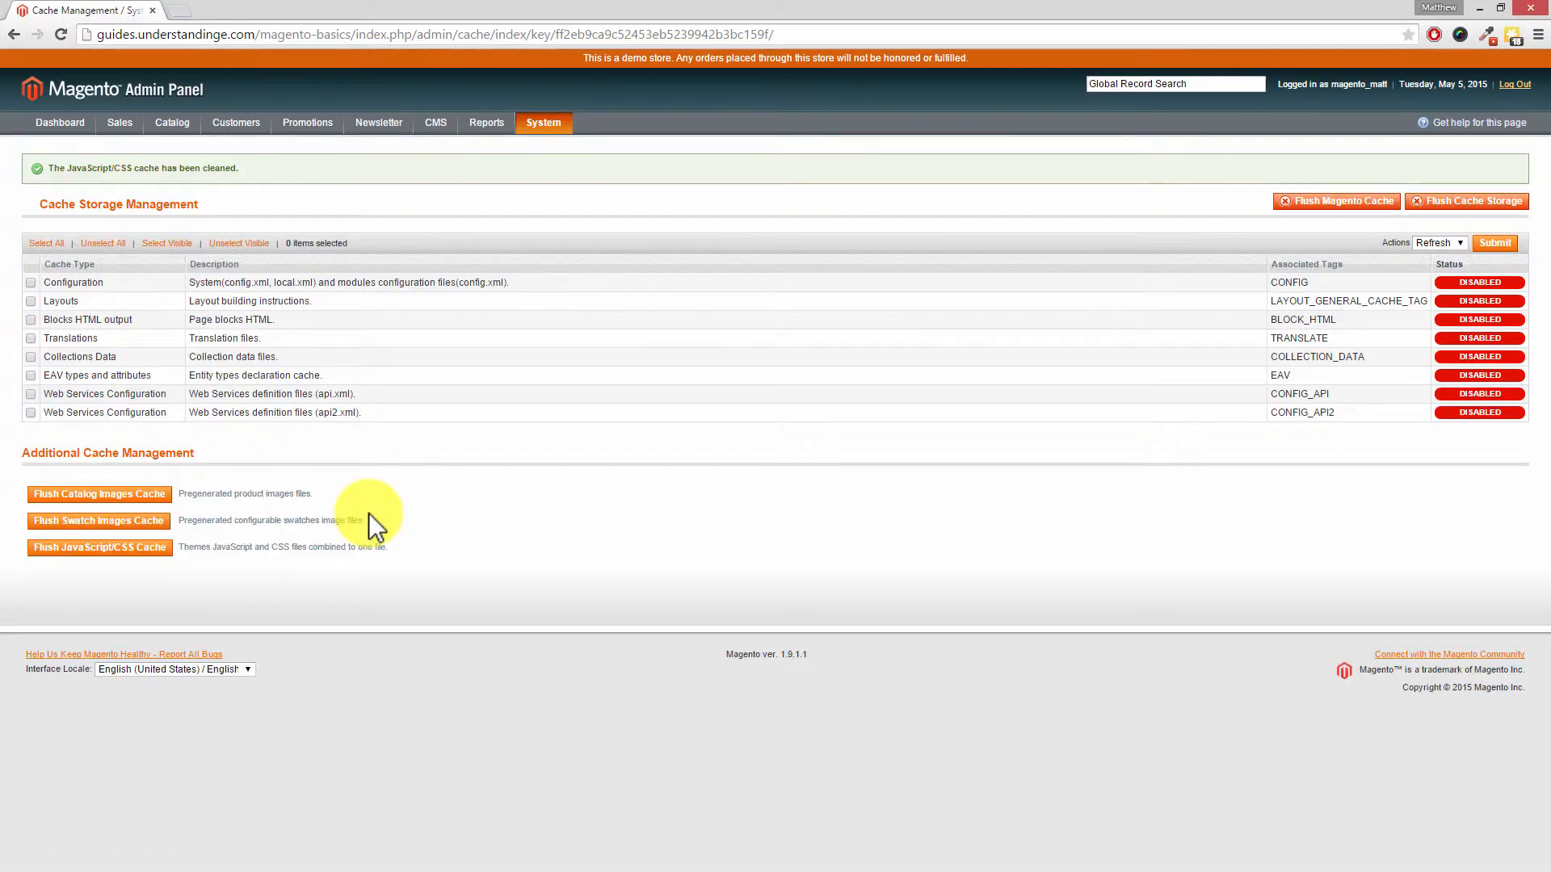
pyautogui.moveTo(420, 465)
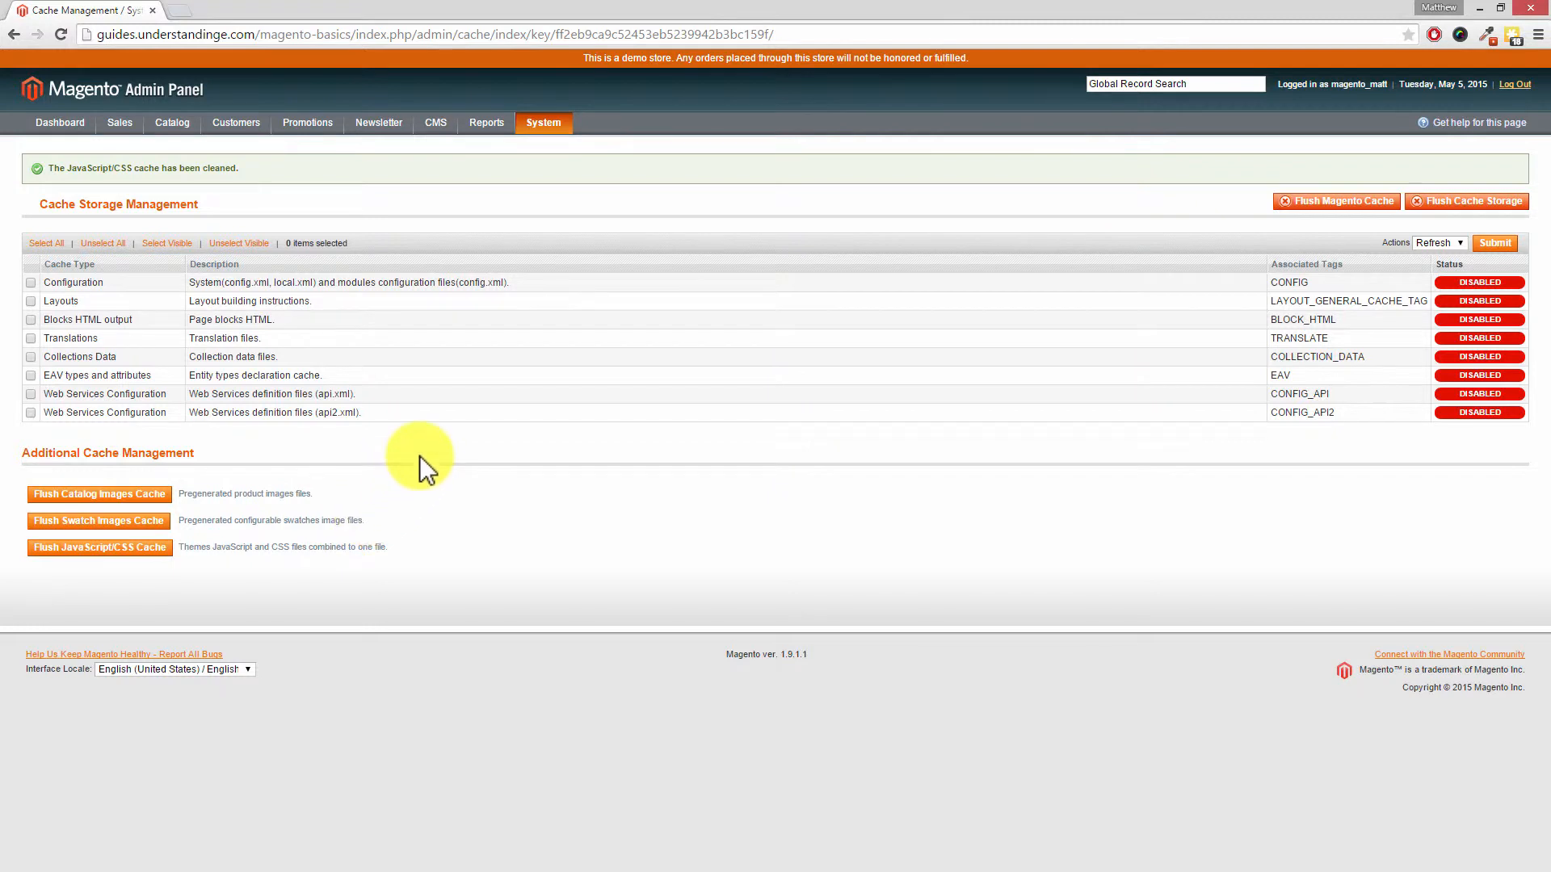
pyautogui.moveTo(430, 439)
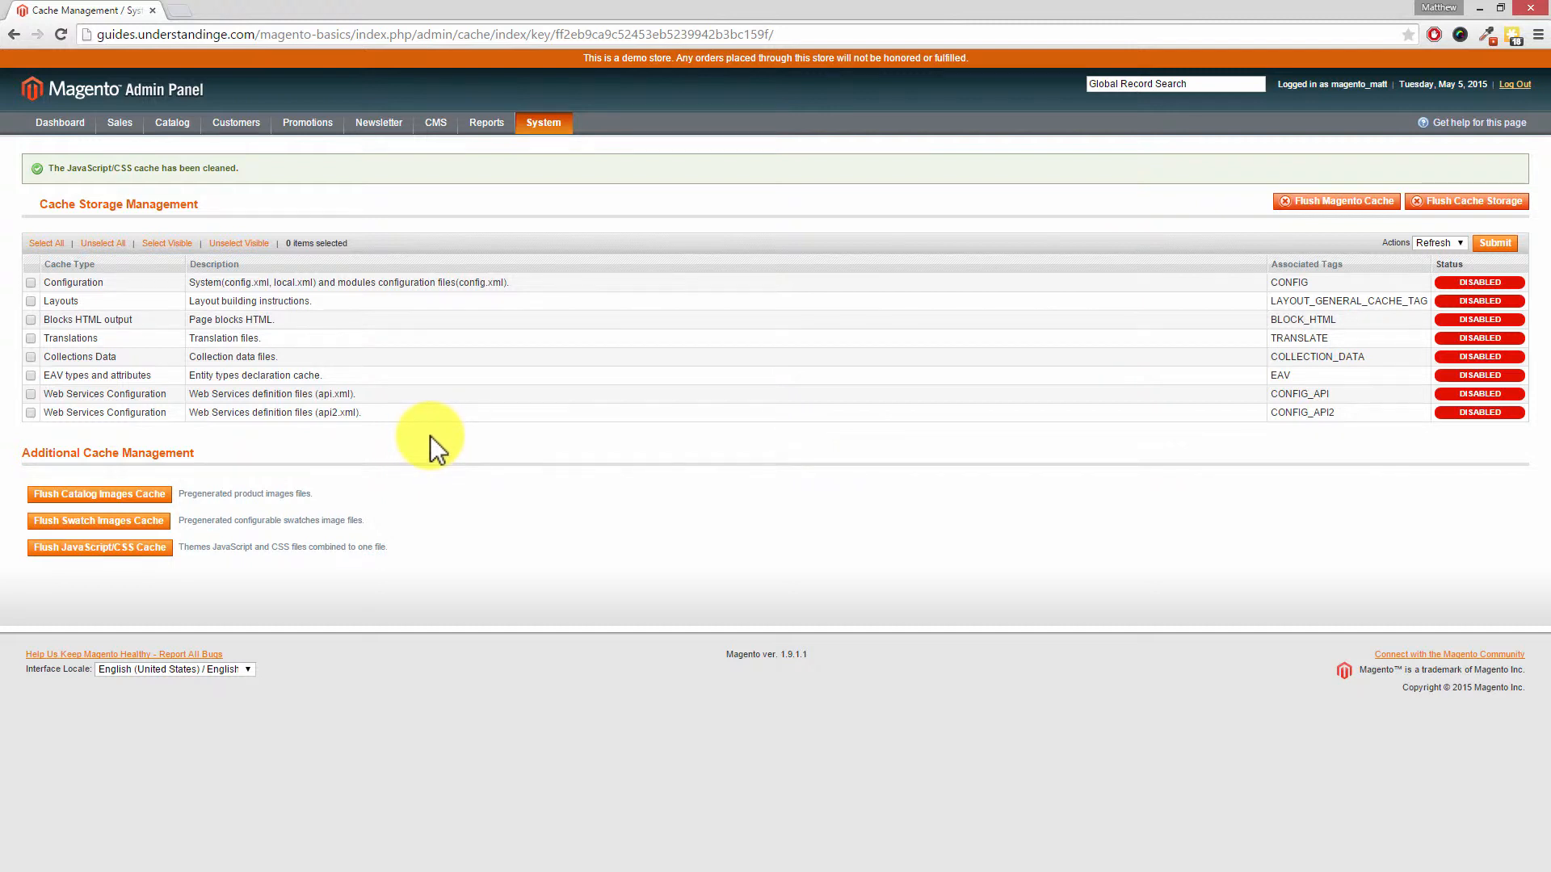
pyautogui.moveTo(113, 292)
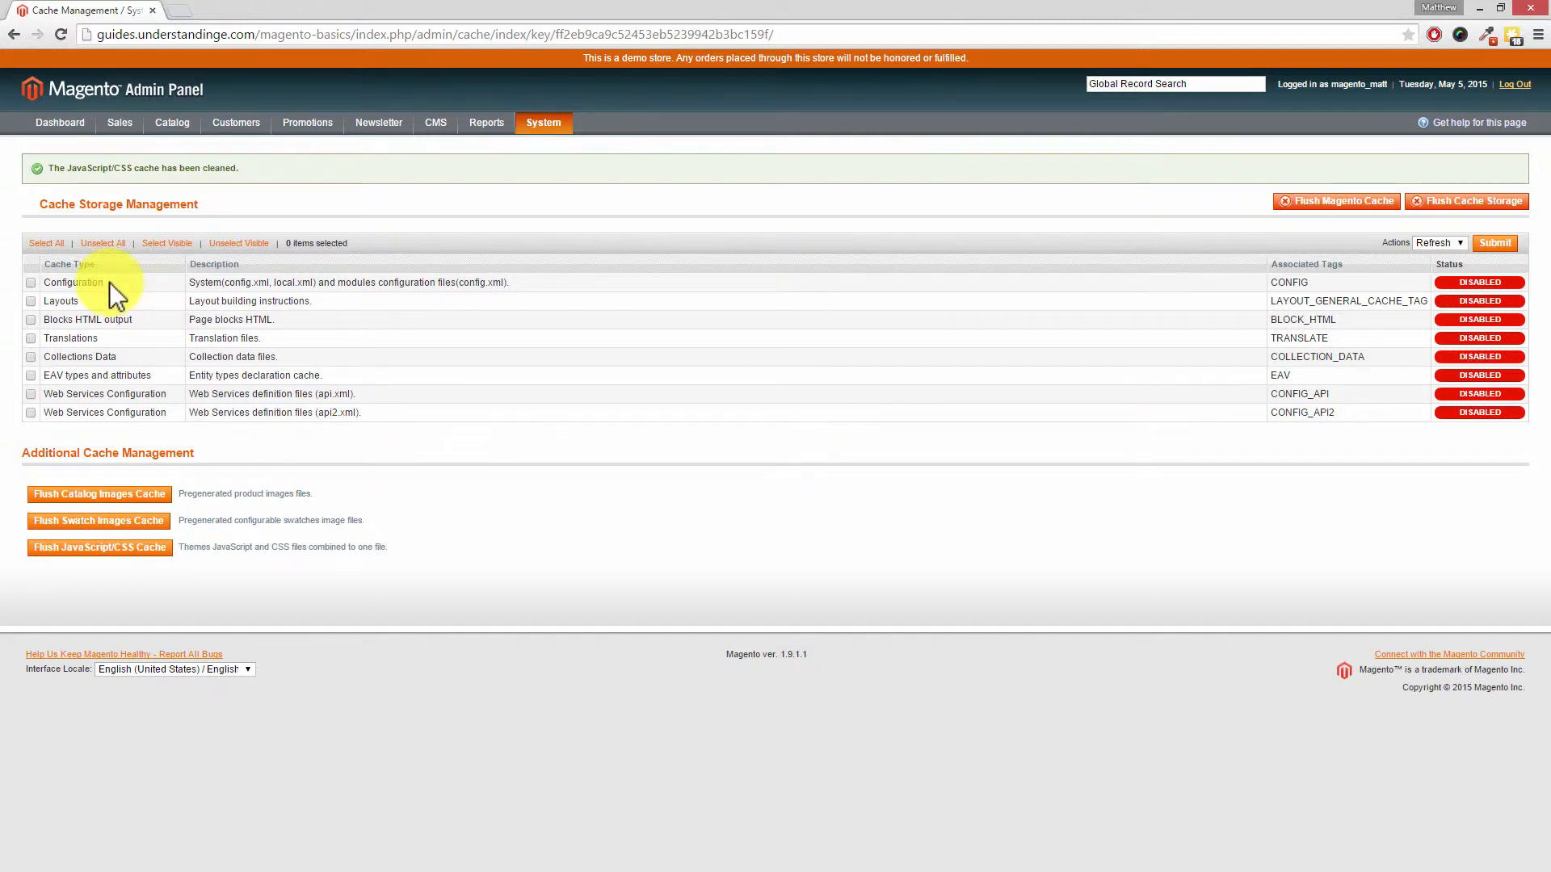
pyautogui.moveTo(833, 455)
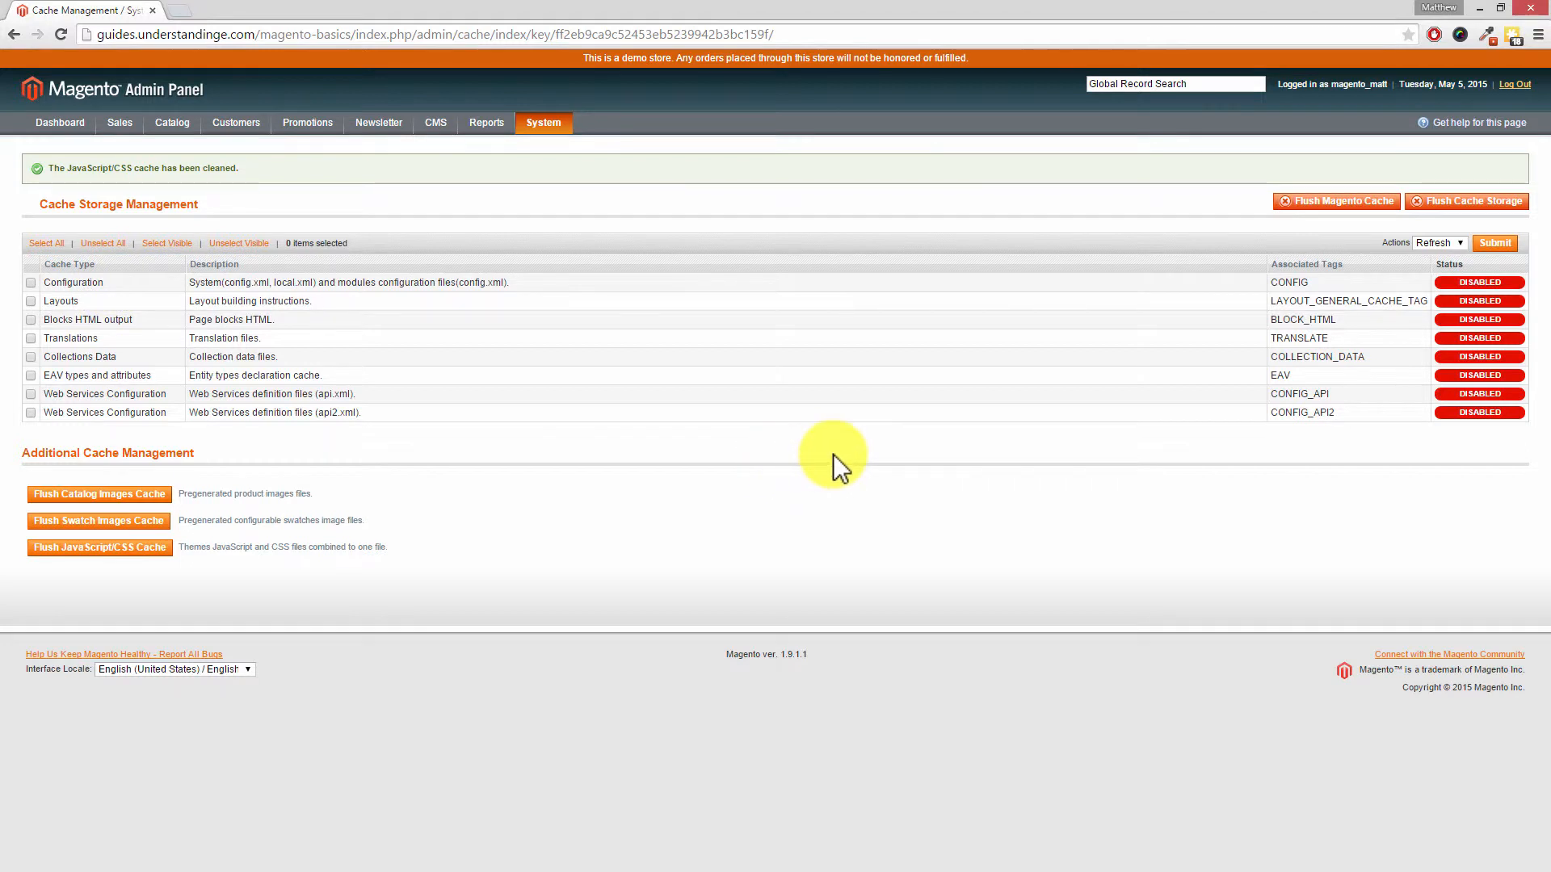
pyautogui.moveTo(233, 321)
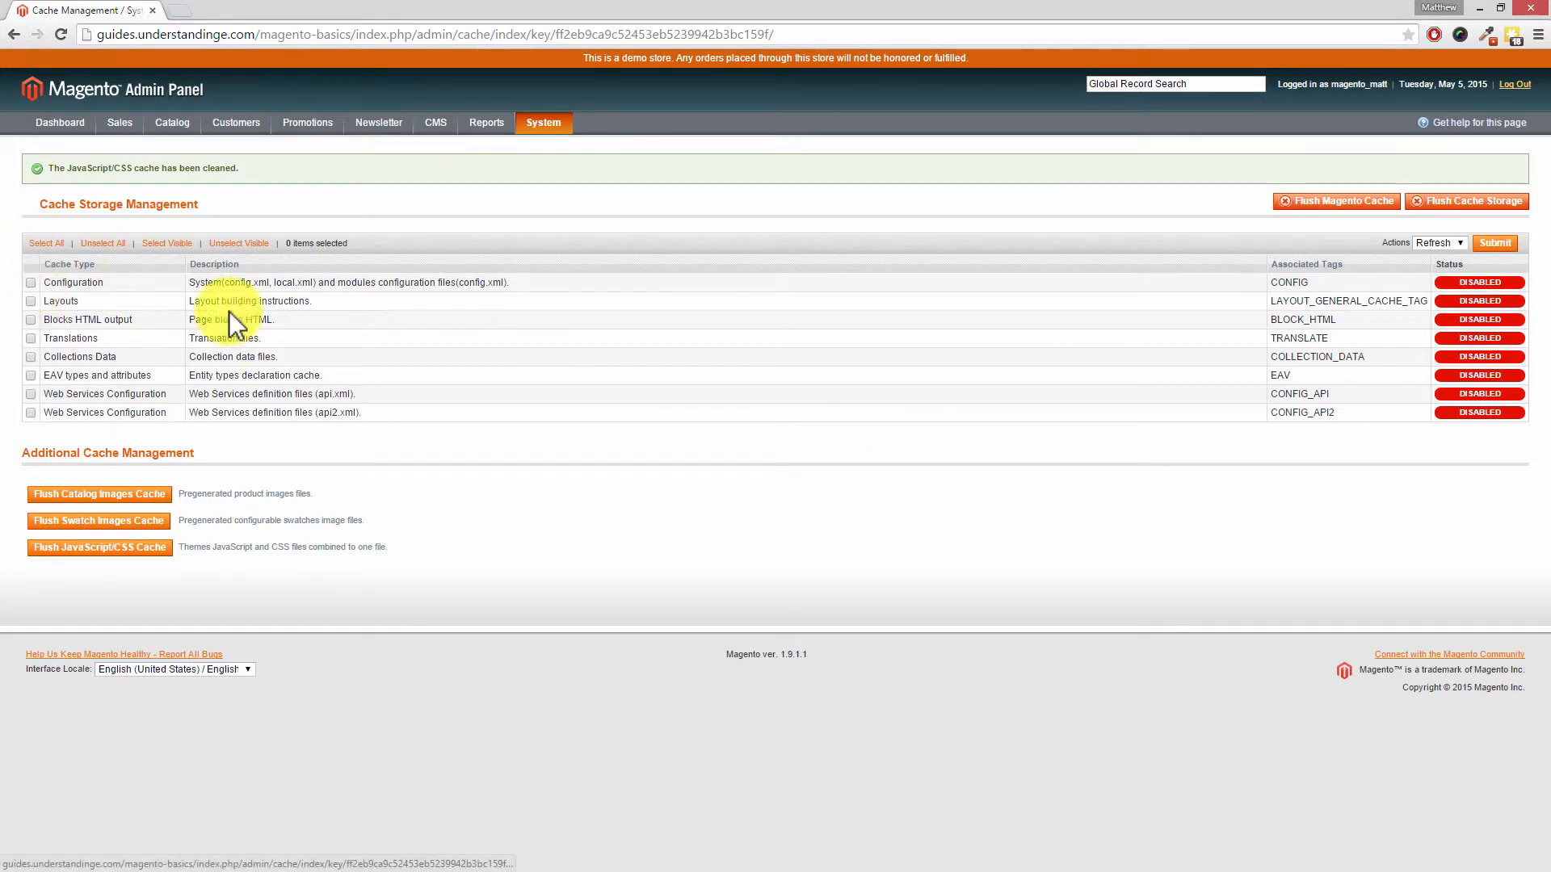
pyautogui.moveTo(1363, 213)
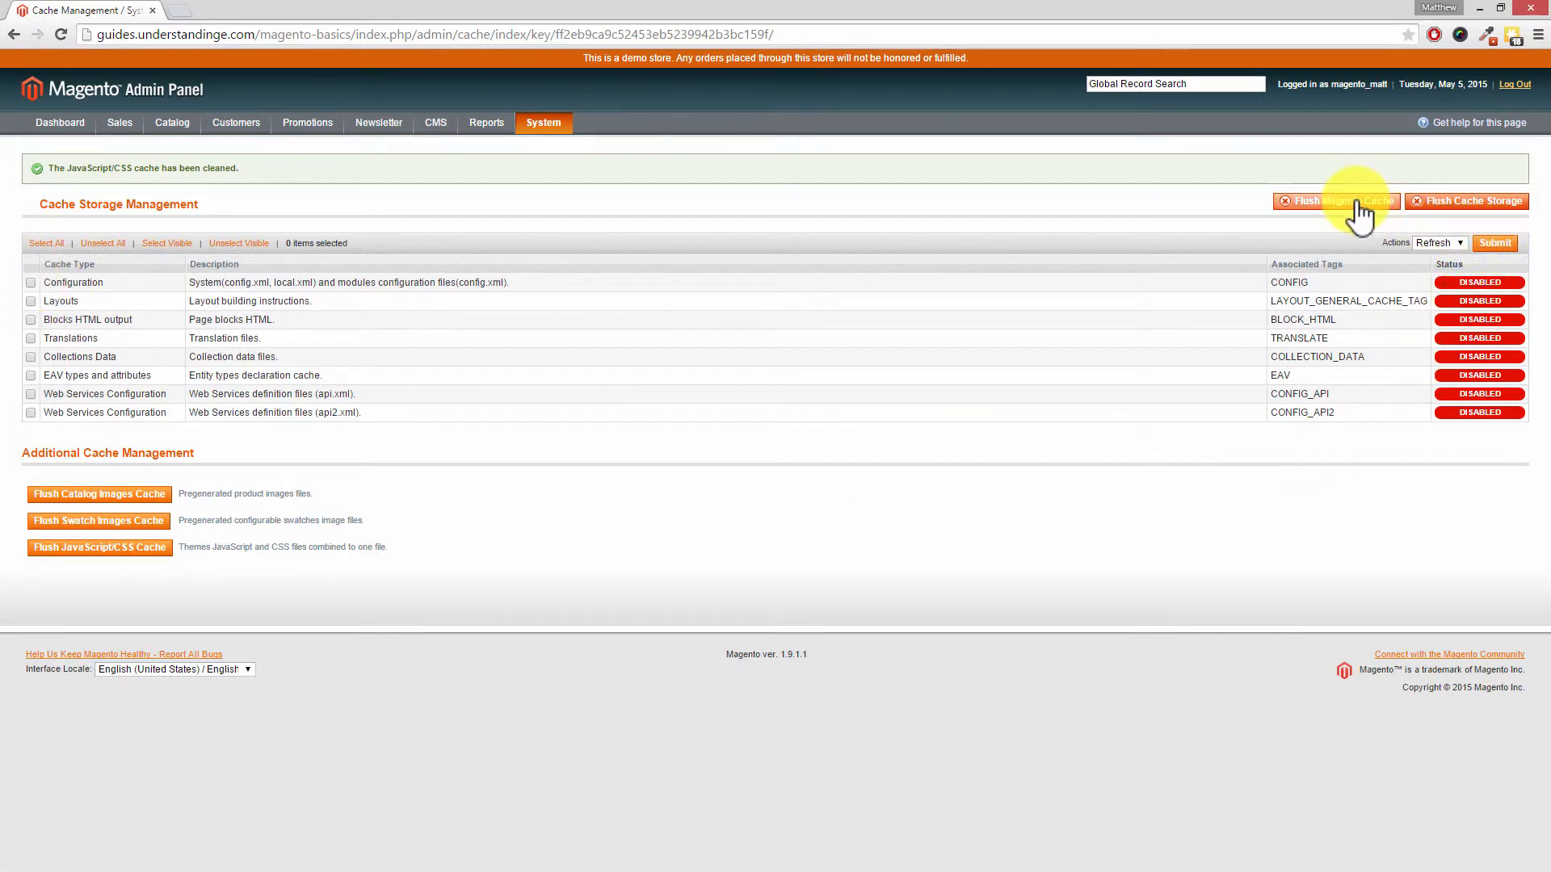
pyautogui.moveTo(135, 504)
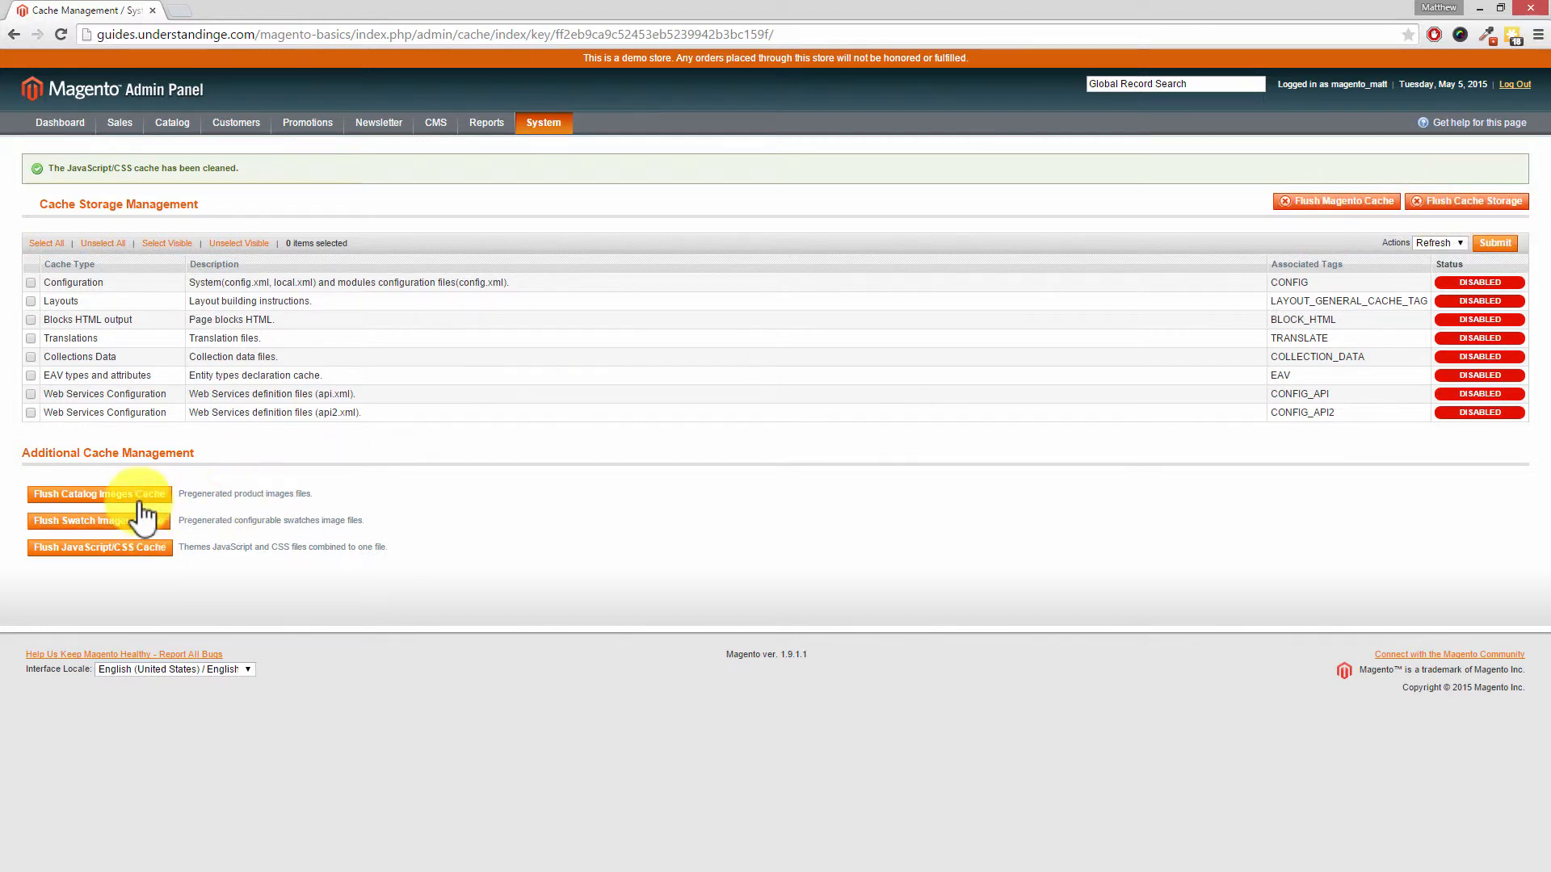
pyautogui.moveTo(124, 554)
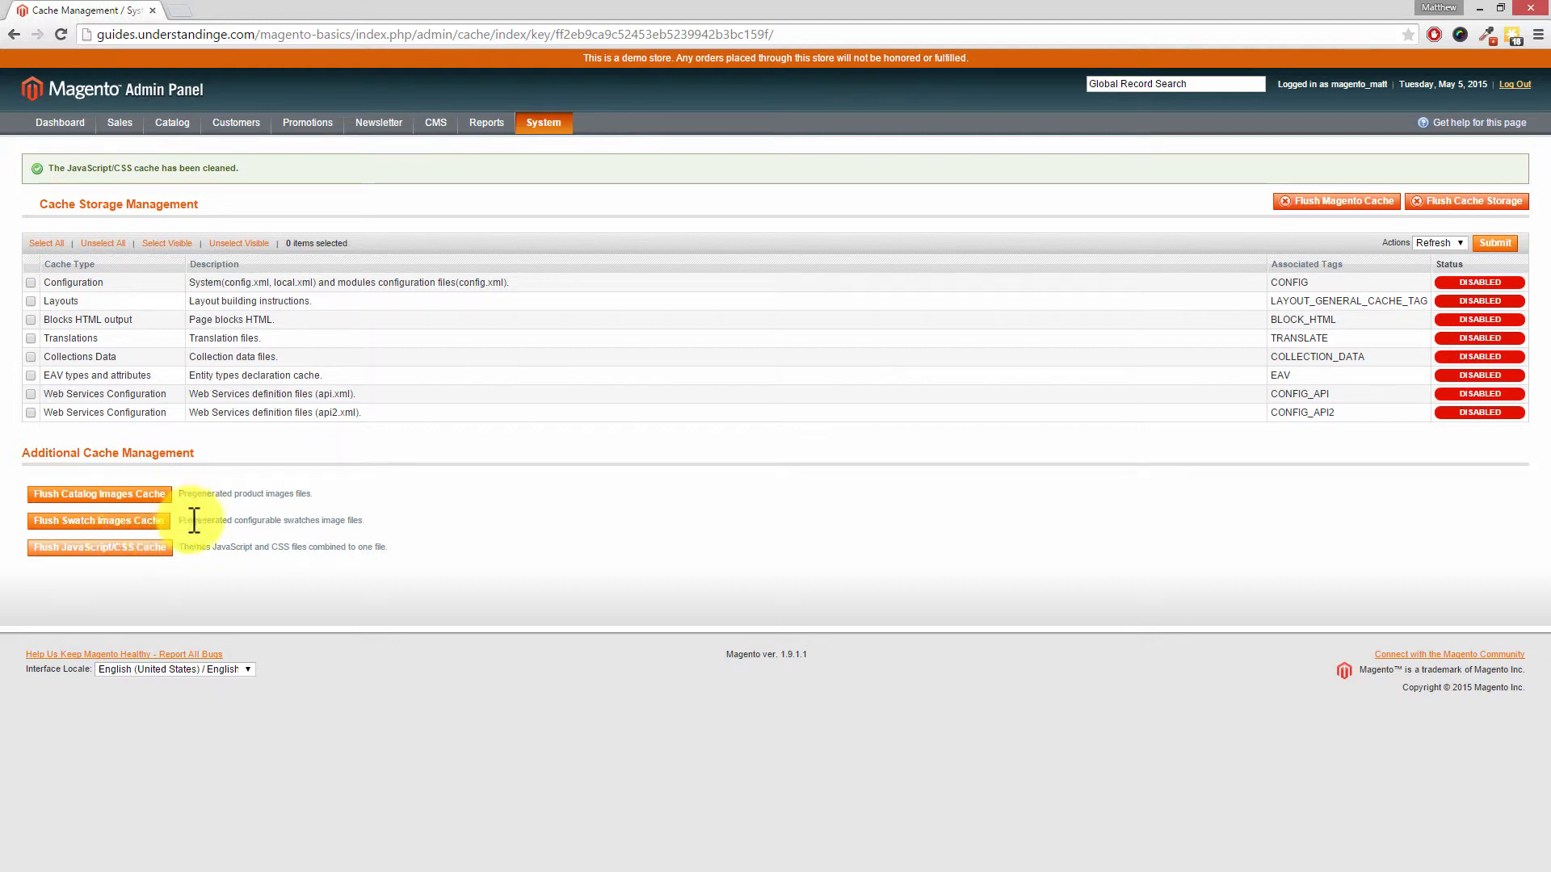
pyautogui.moveTo(228, 165)
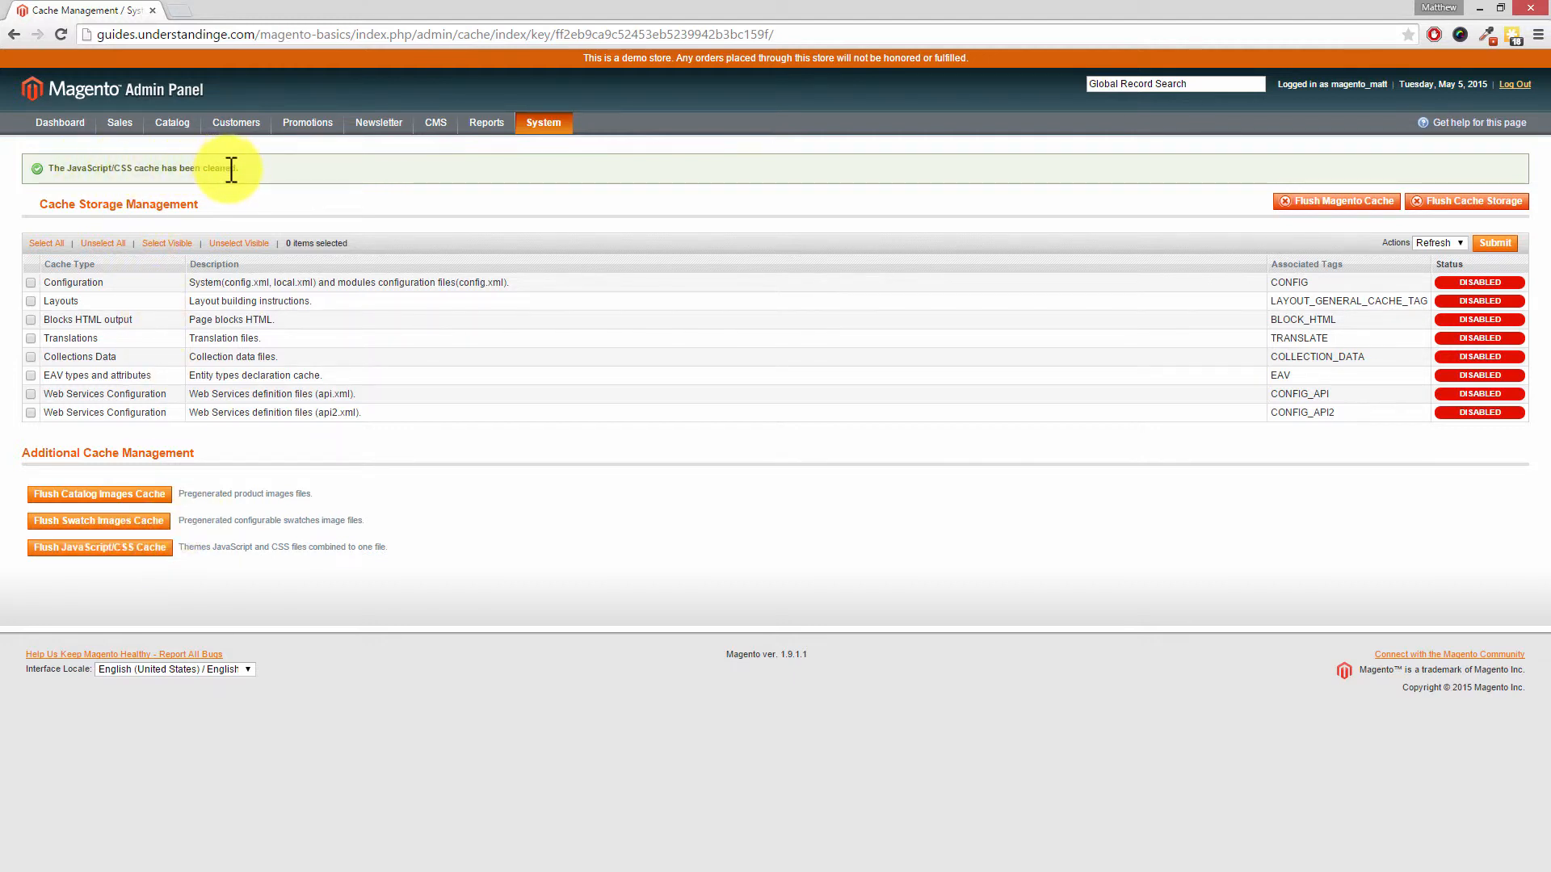
pyautogui.moveTo(721, 273)
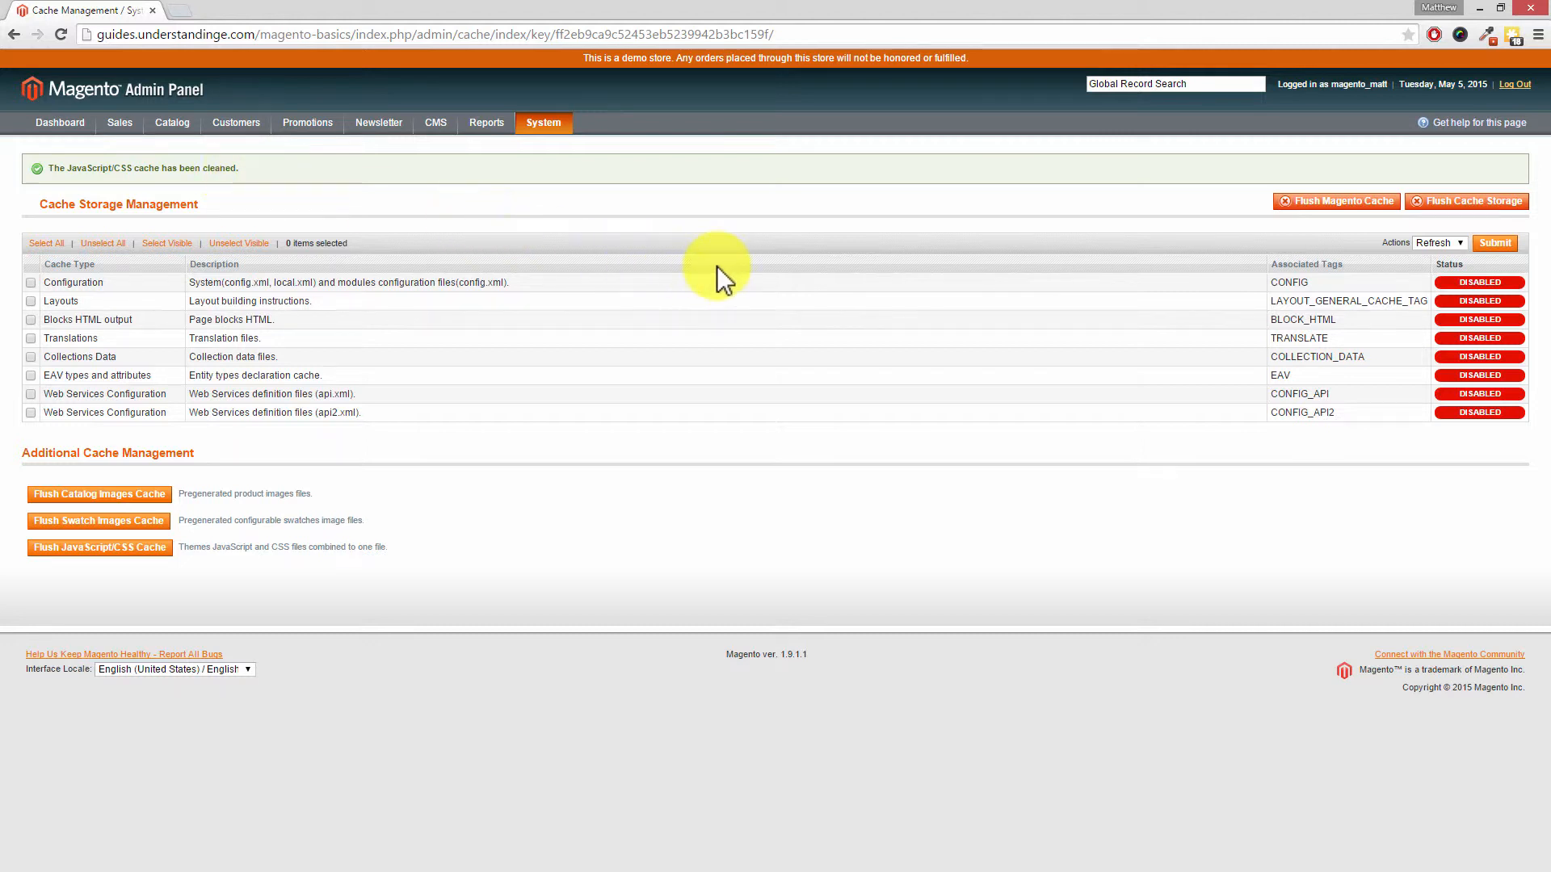
pyautogui.moveTo(749, 241)
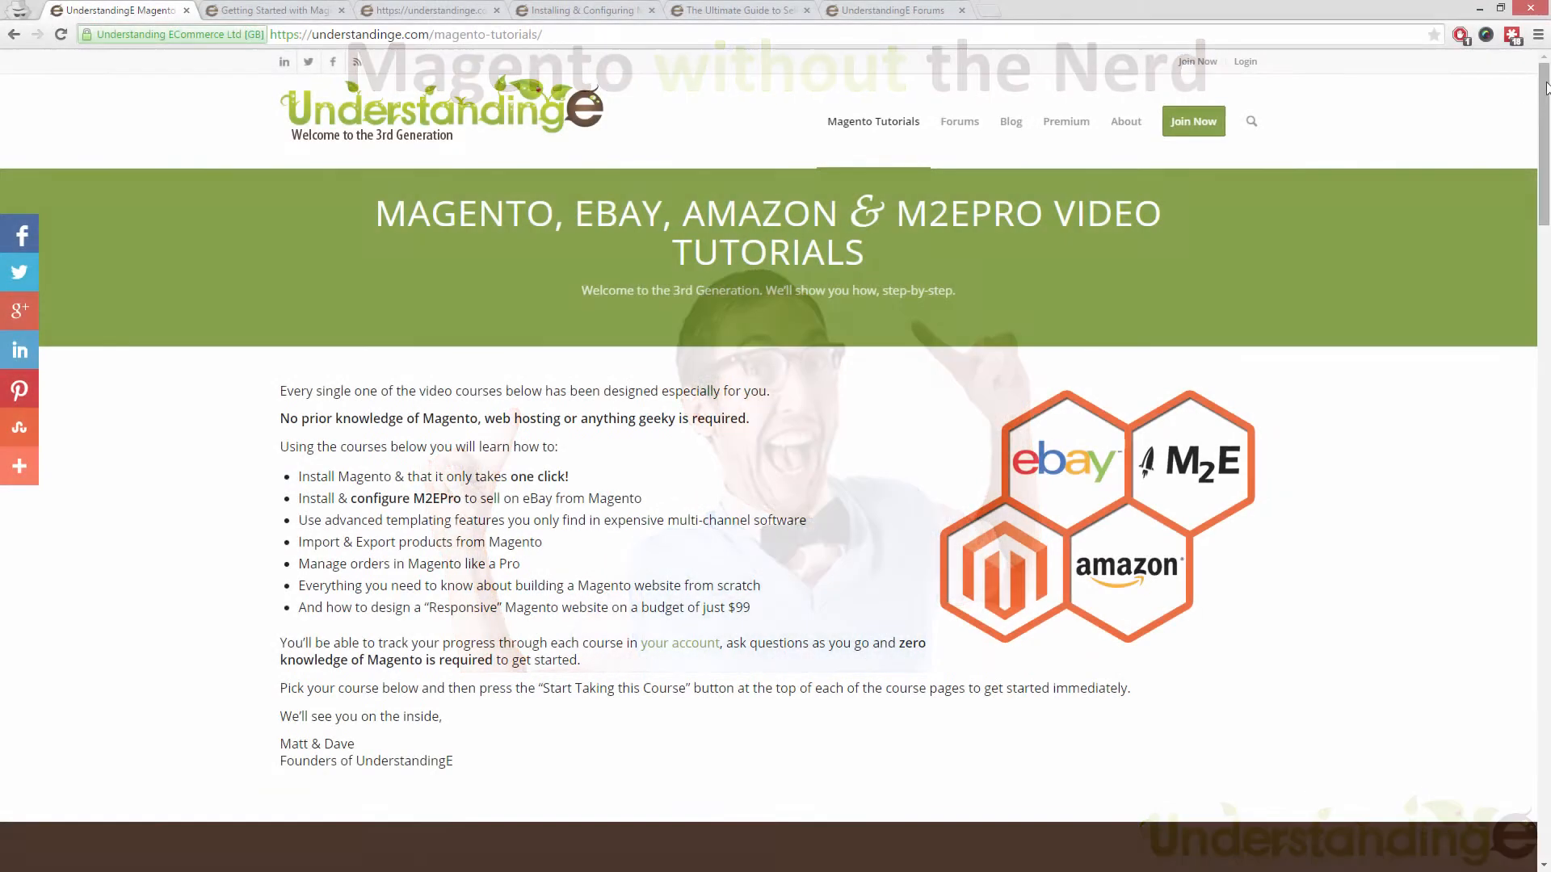
# - Browse down the Magento Tutorials course list and switch to the Getting Started with Magento course
pyautogui.scroll(-3)
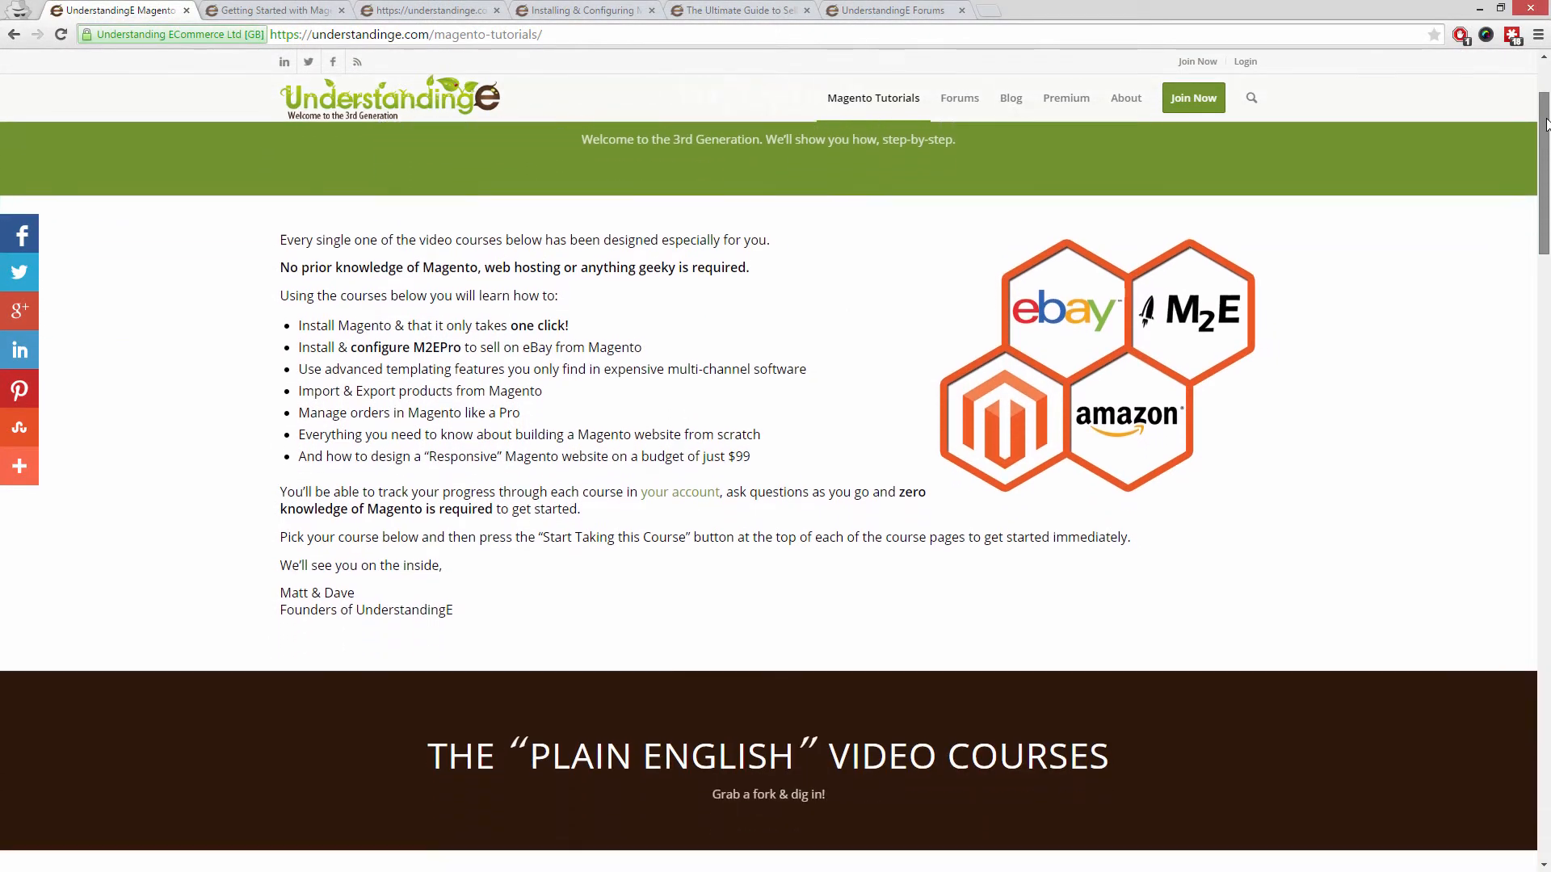
pyautogui.scroll(-3)
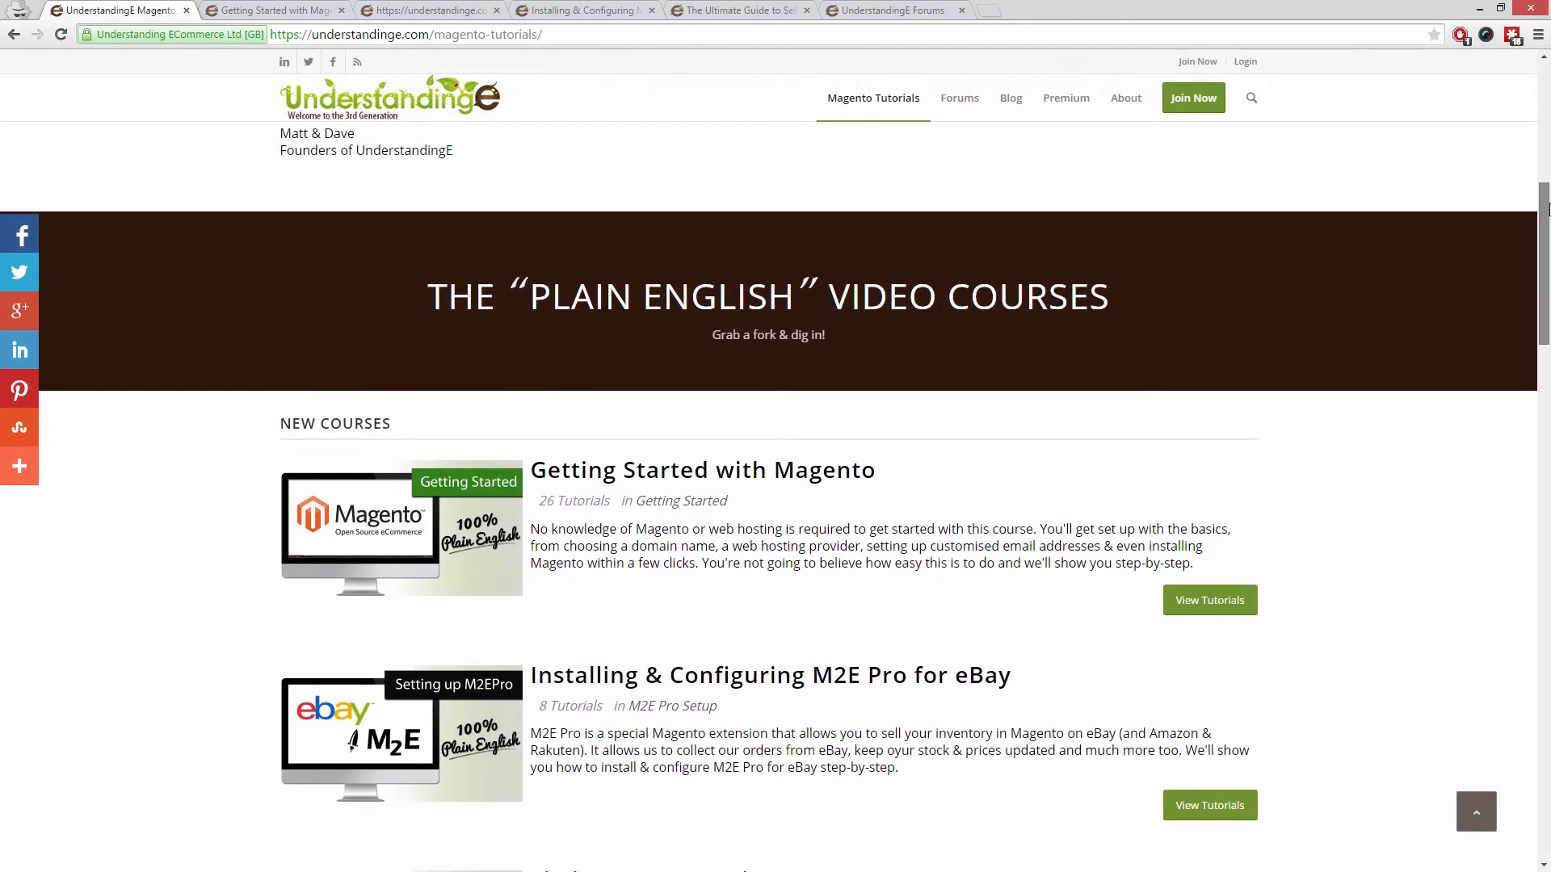
pyautogui.scroll(-3)
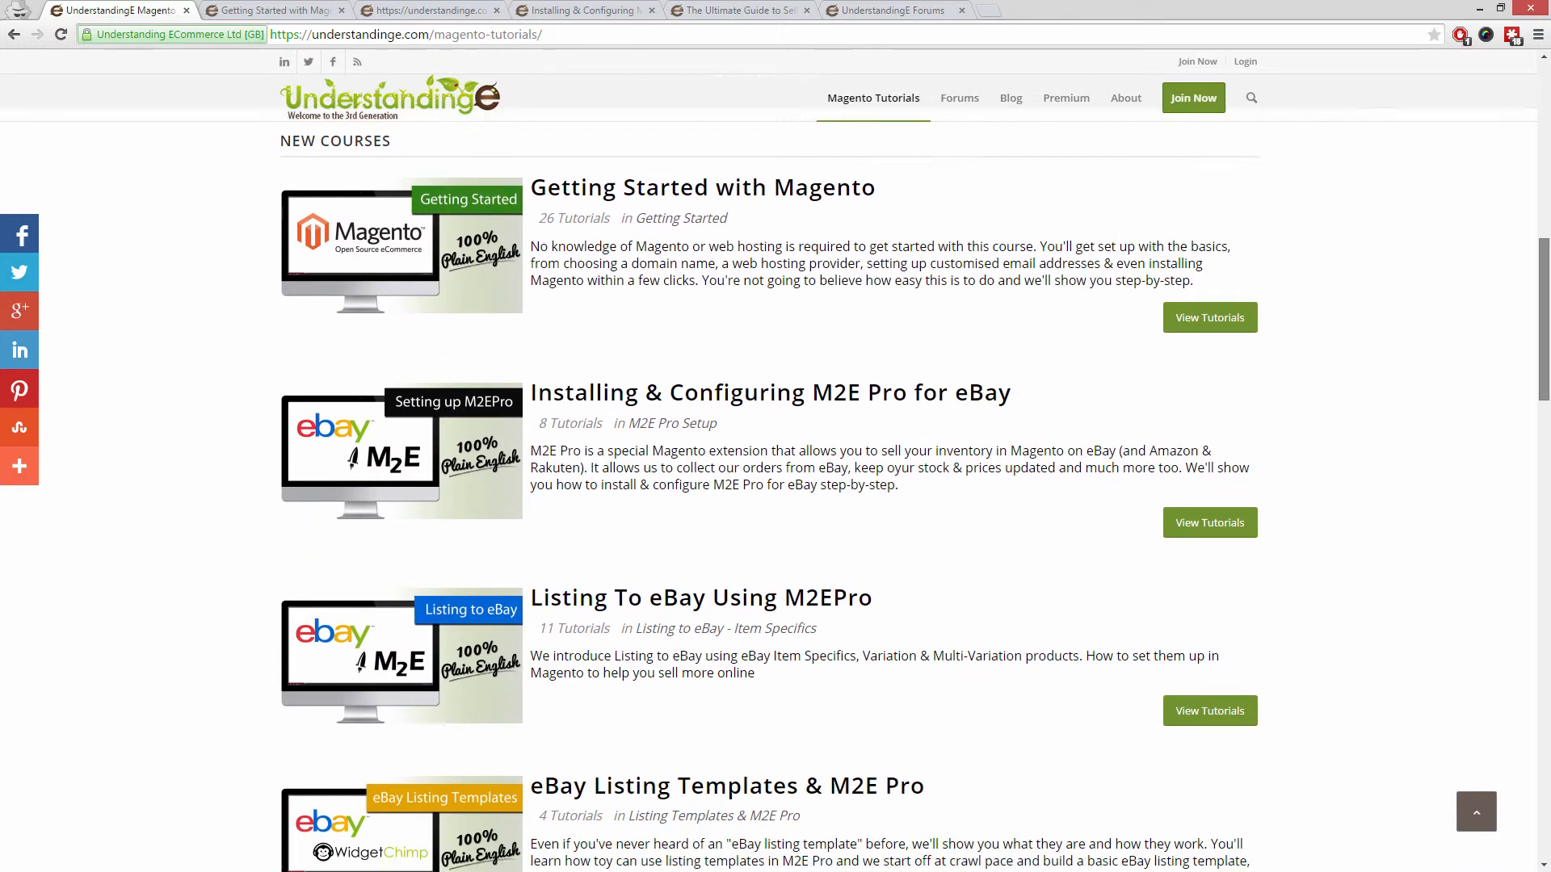
pyautogui.scroll(-3)
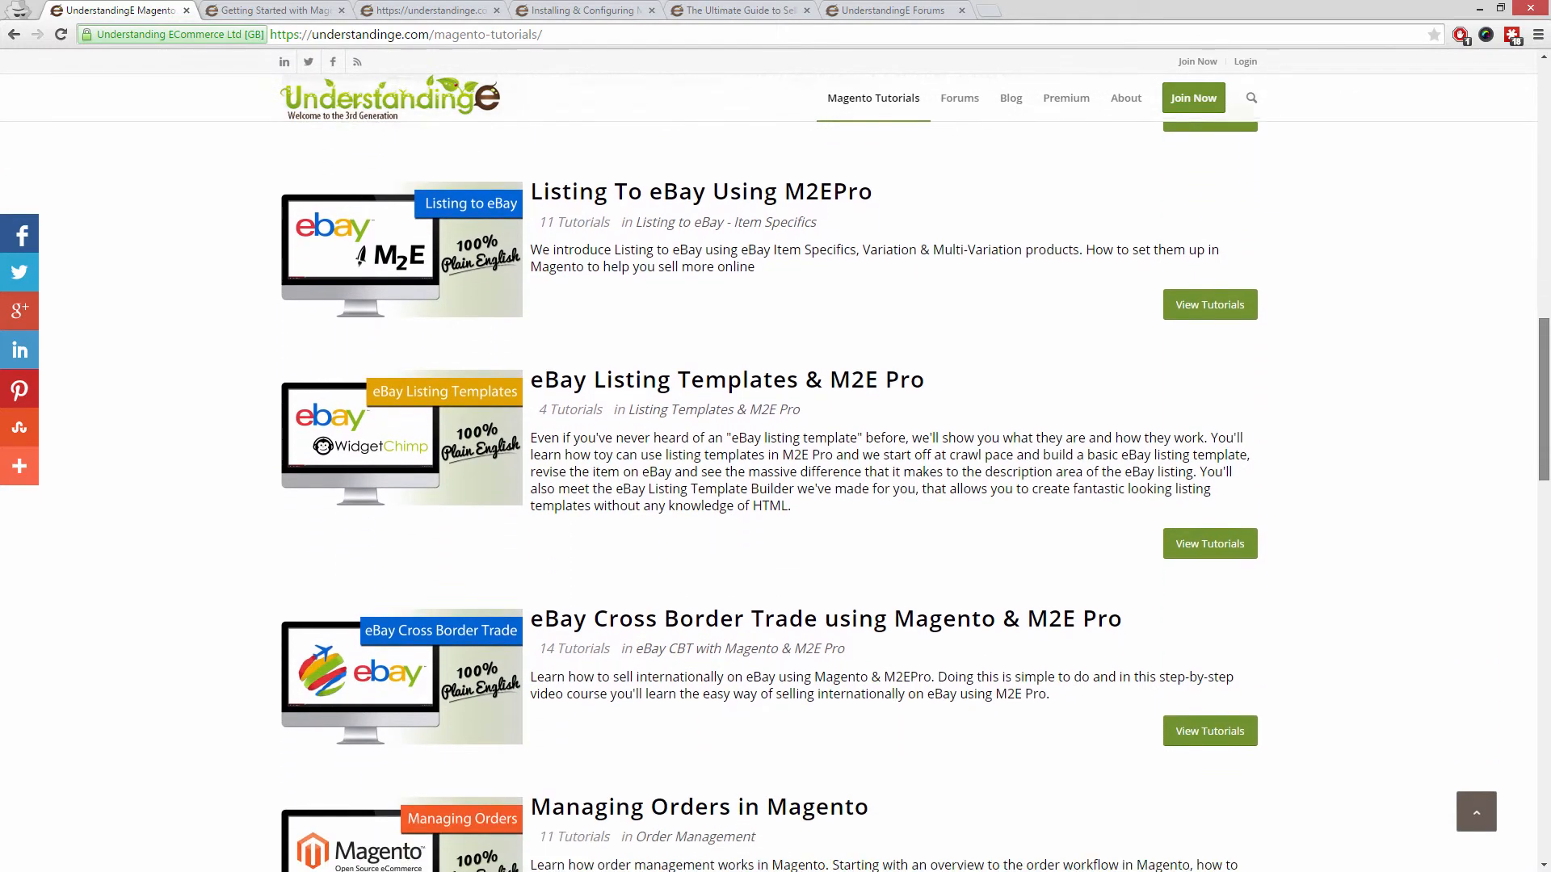
pyautogui.click(275, 10)
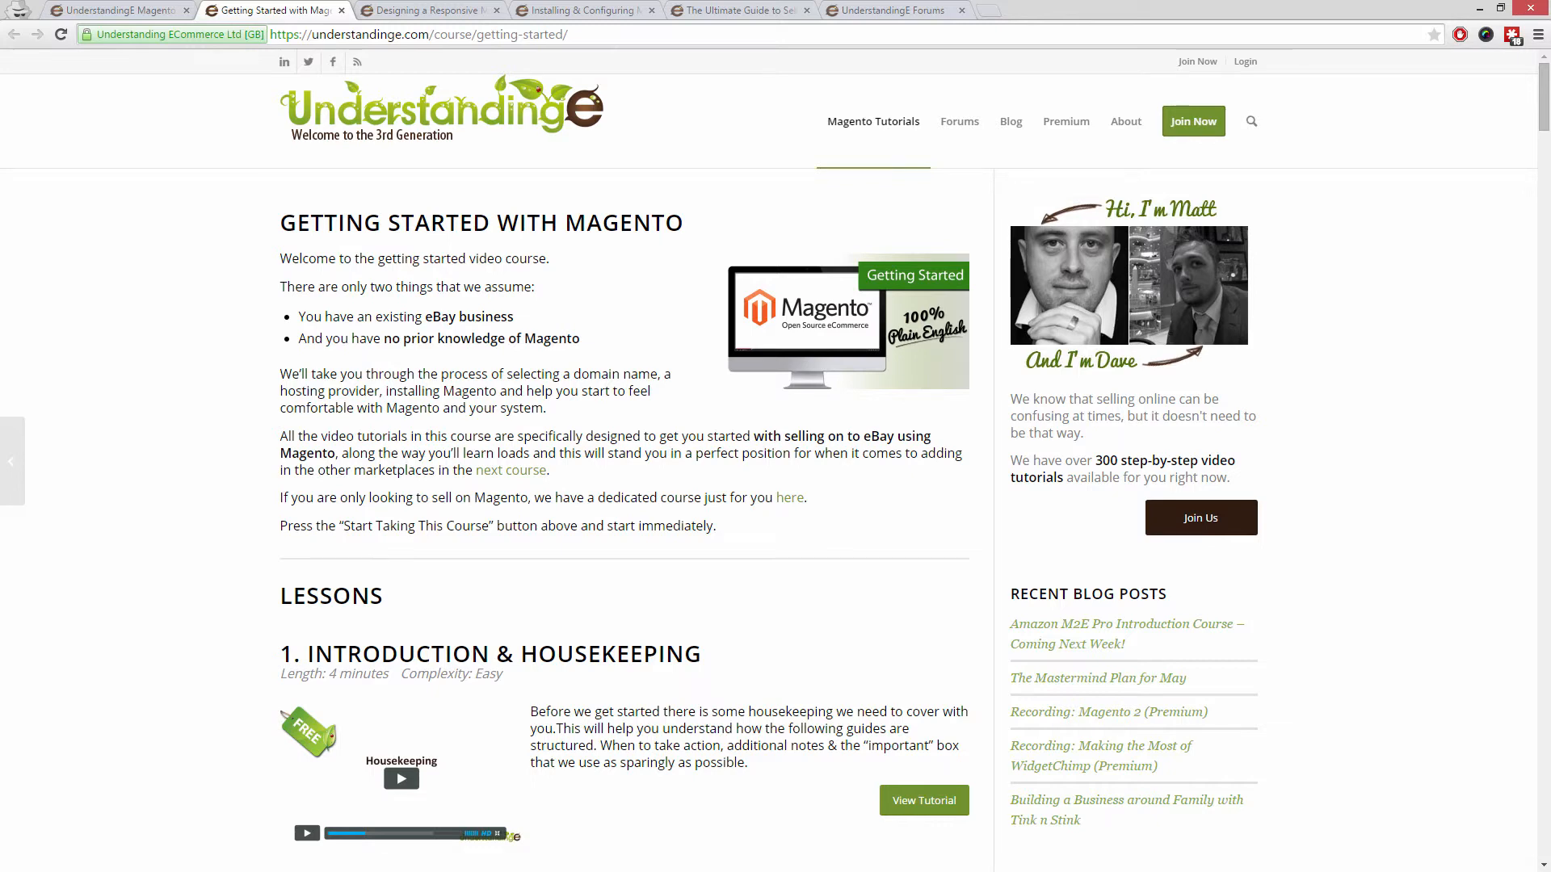
# - View the responsive Magento design course, then the M2E Pro for eBay and Ultimate Guide to Selling on Amazon courses
pyautogui.click(425, 10)
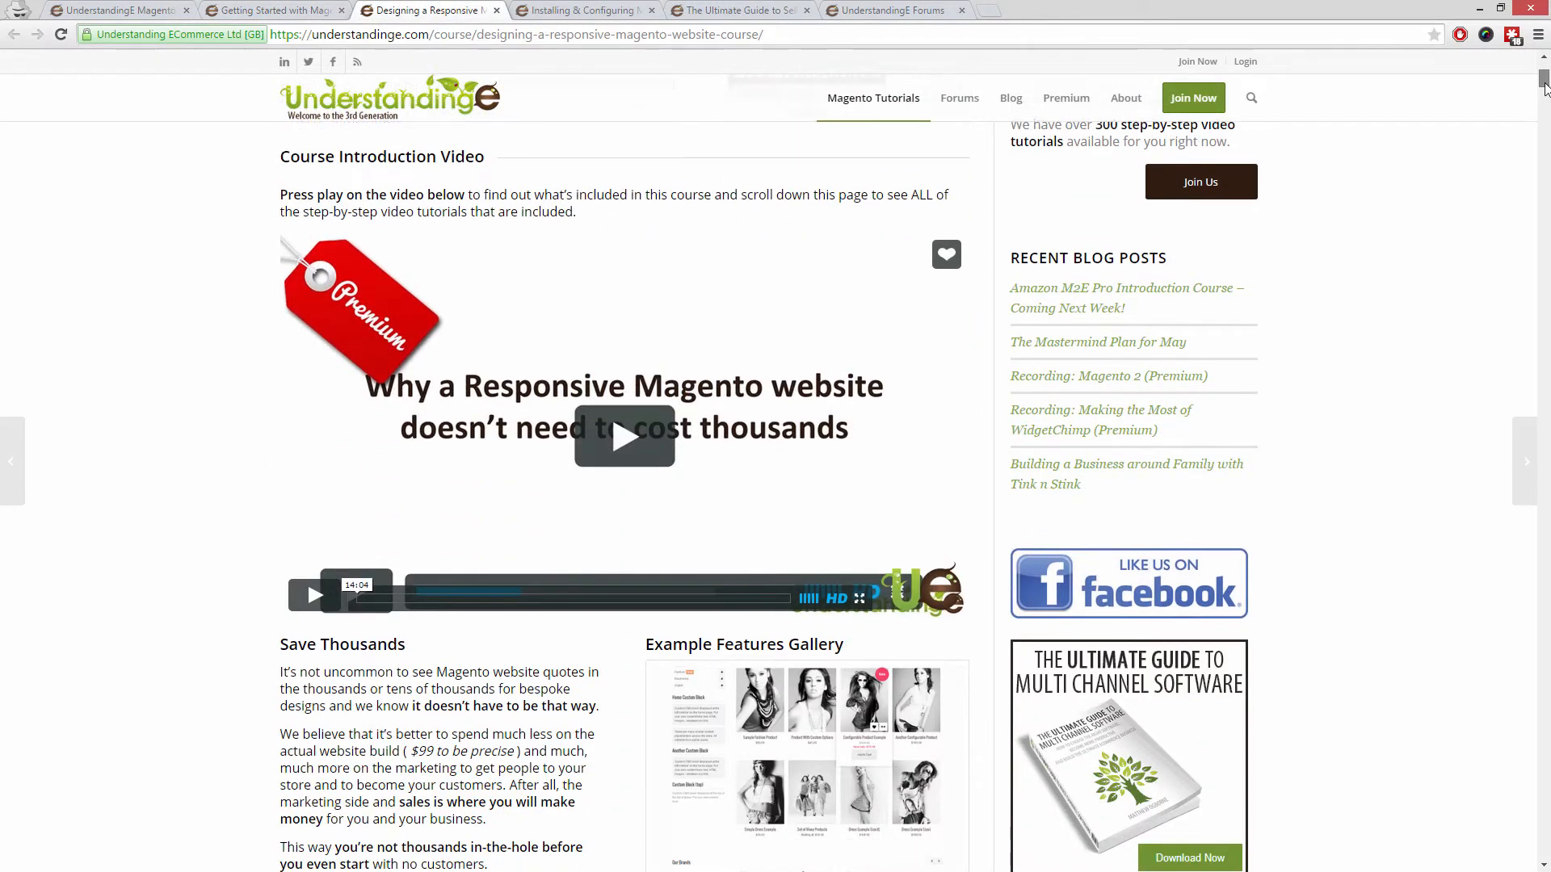
pyautogui.scroll(-3)
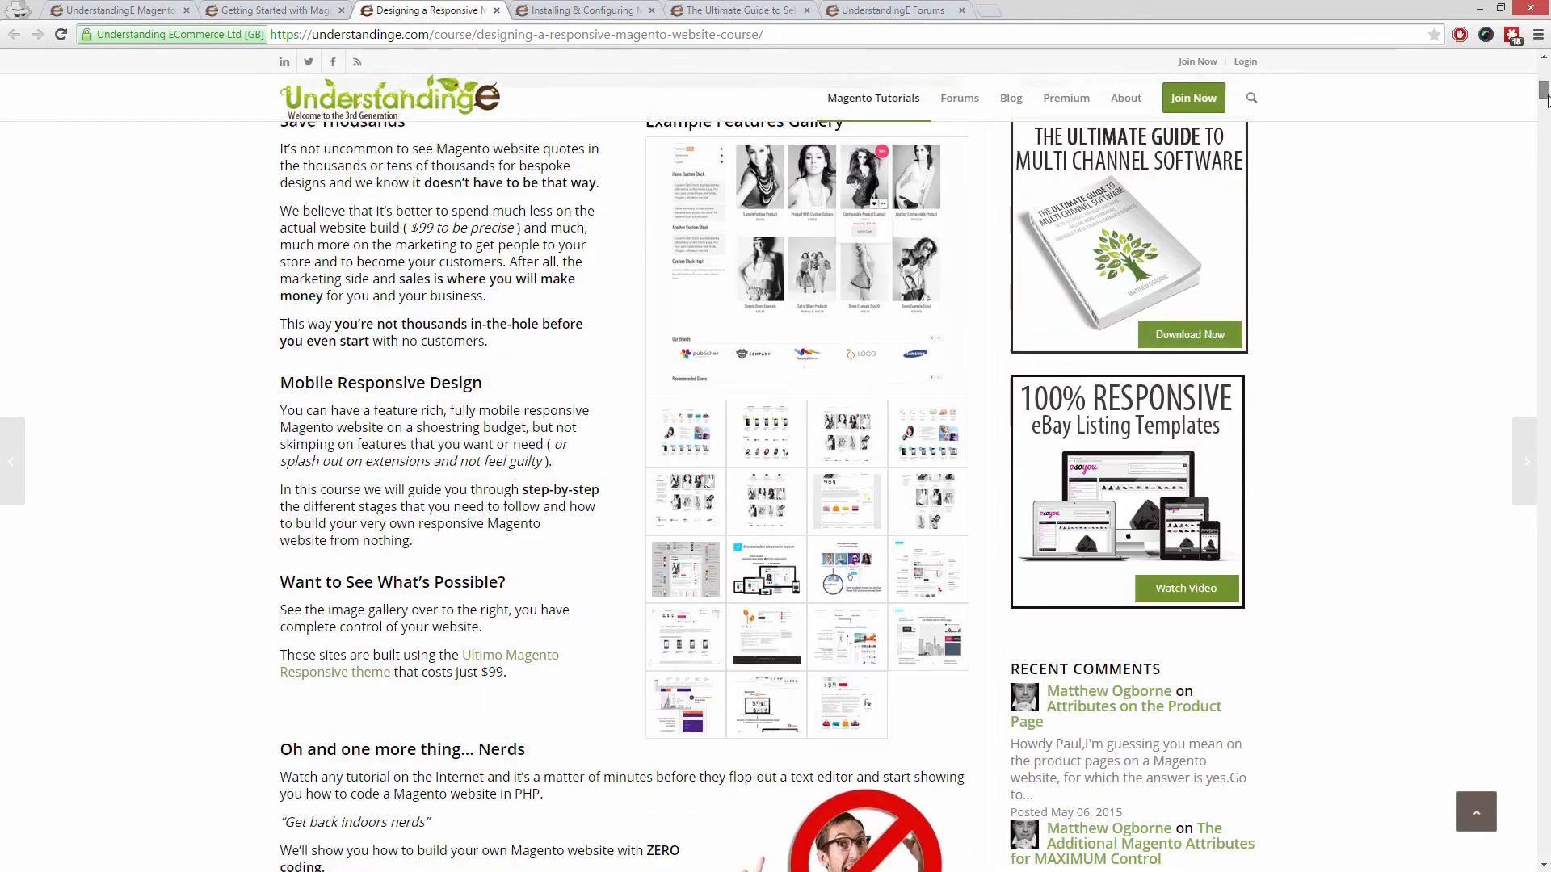
pyautogui.scroll(-3)
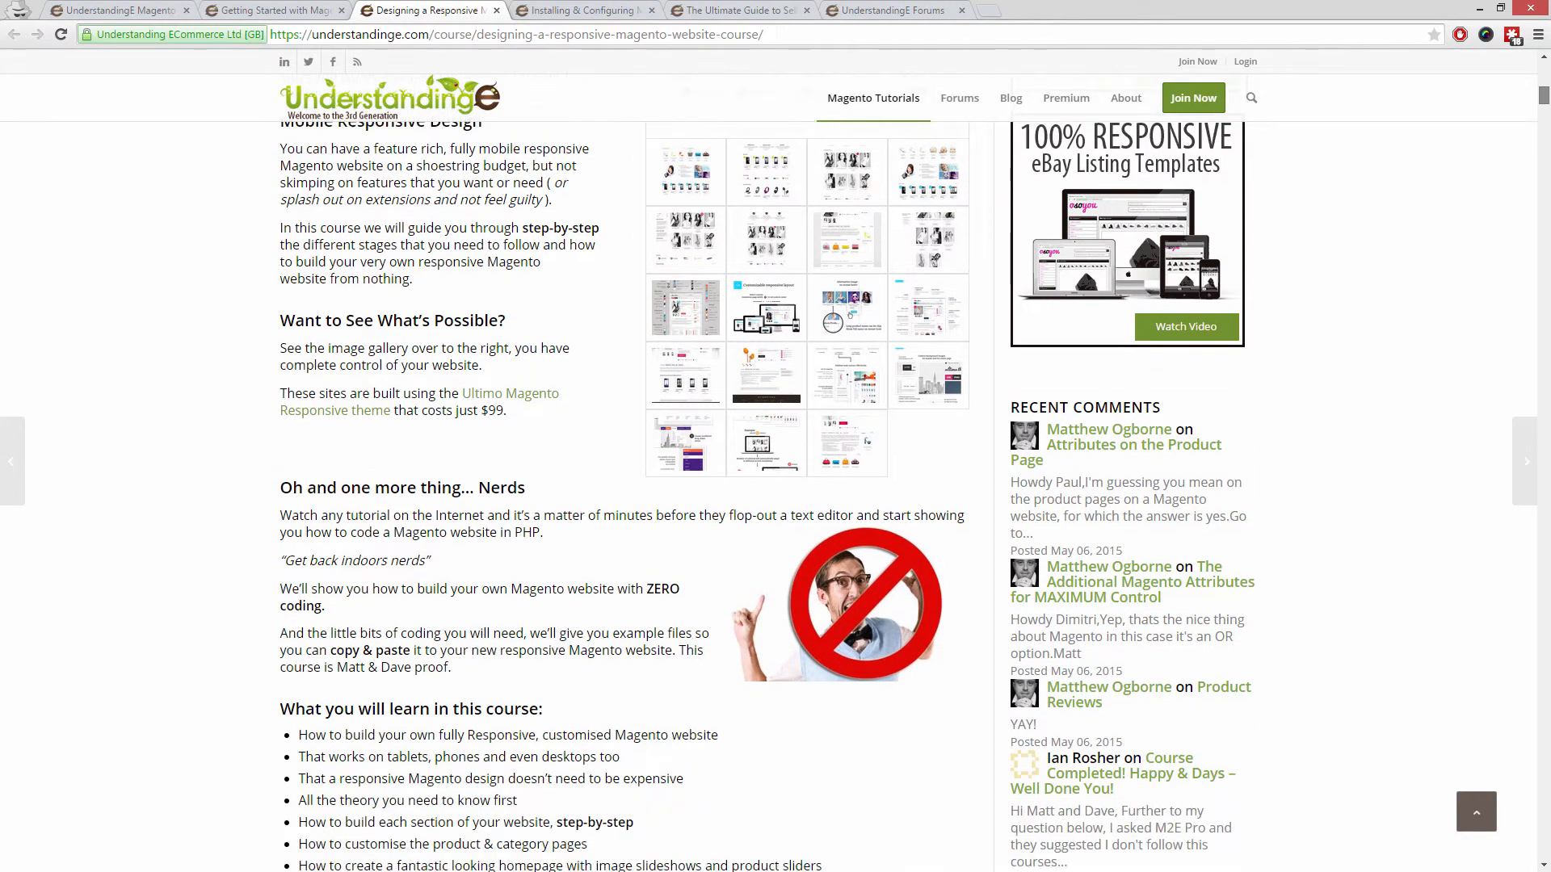
pyautogui.scroll(-3)
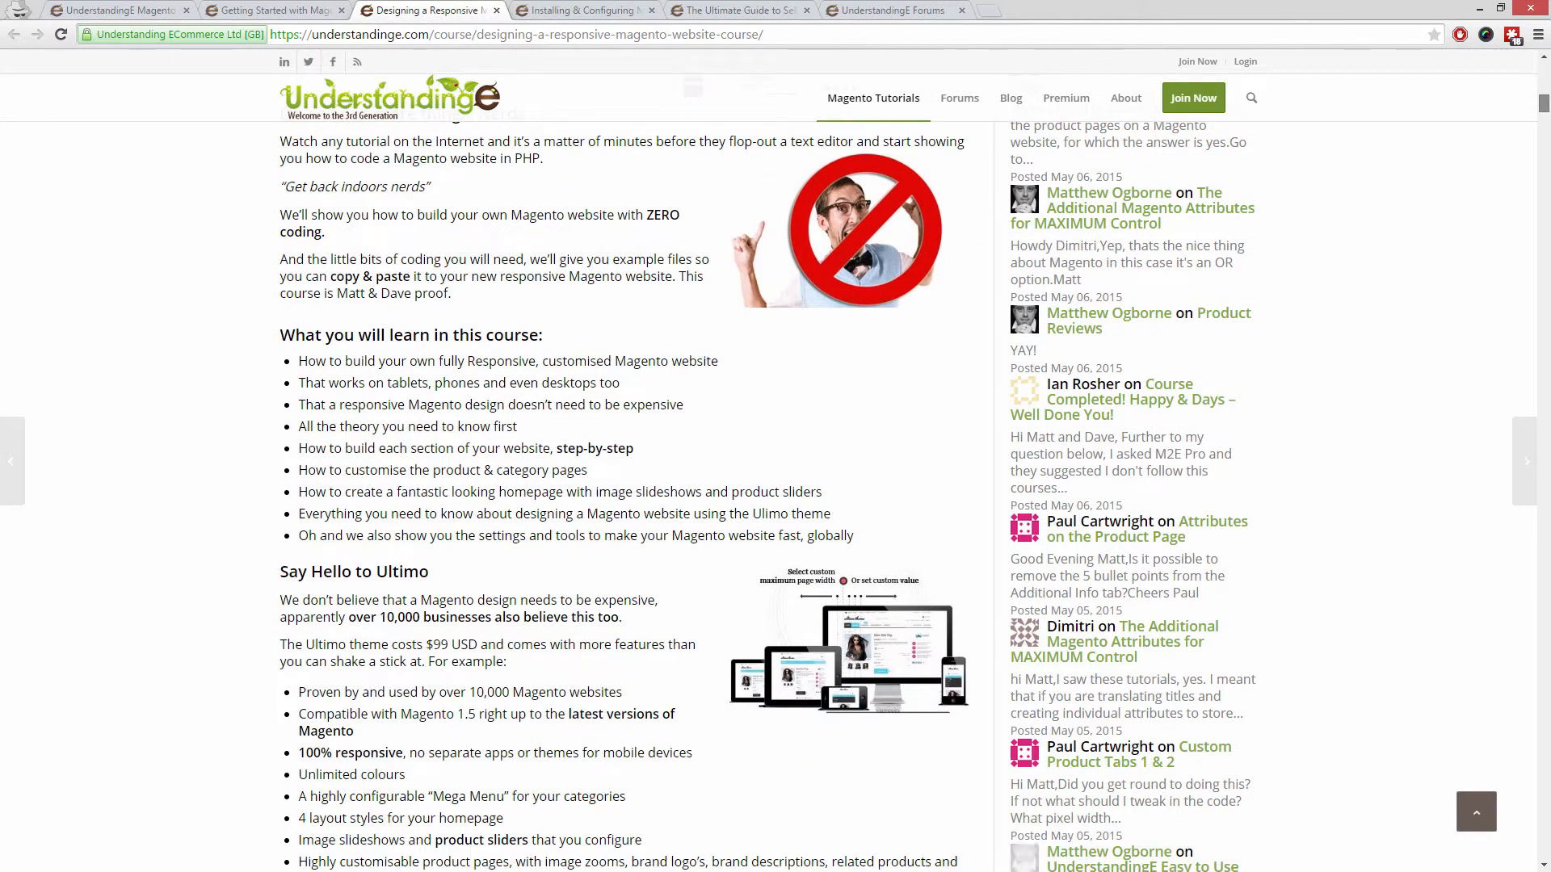
pyautogui.click(584, 10)
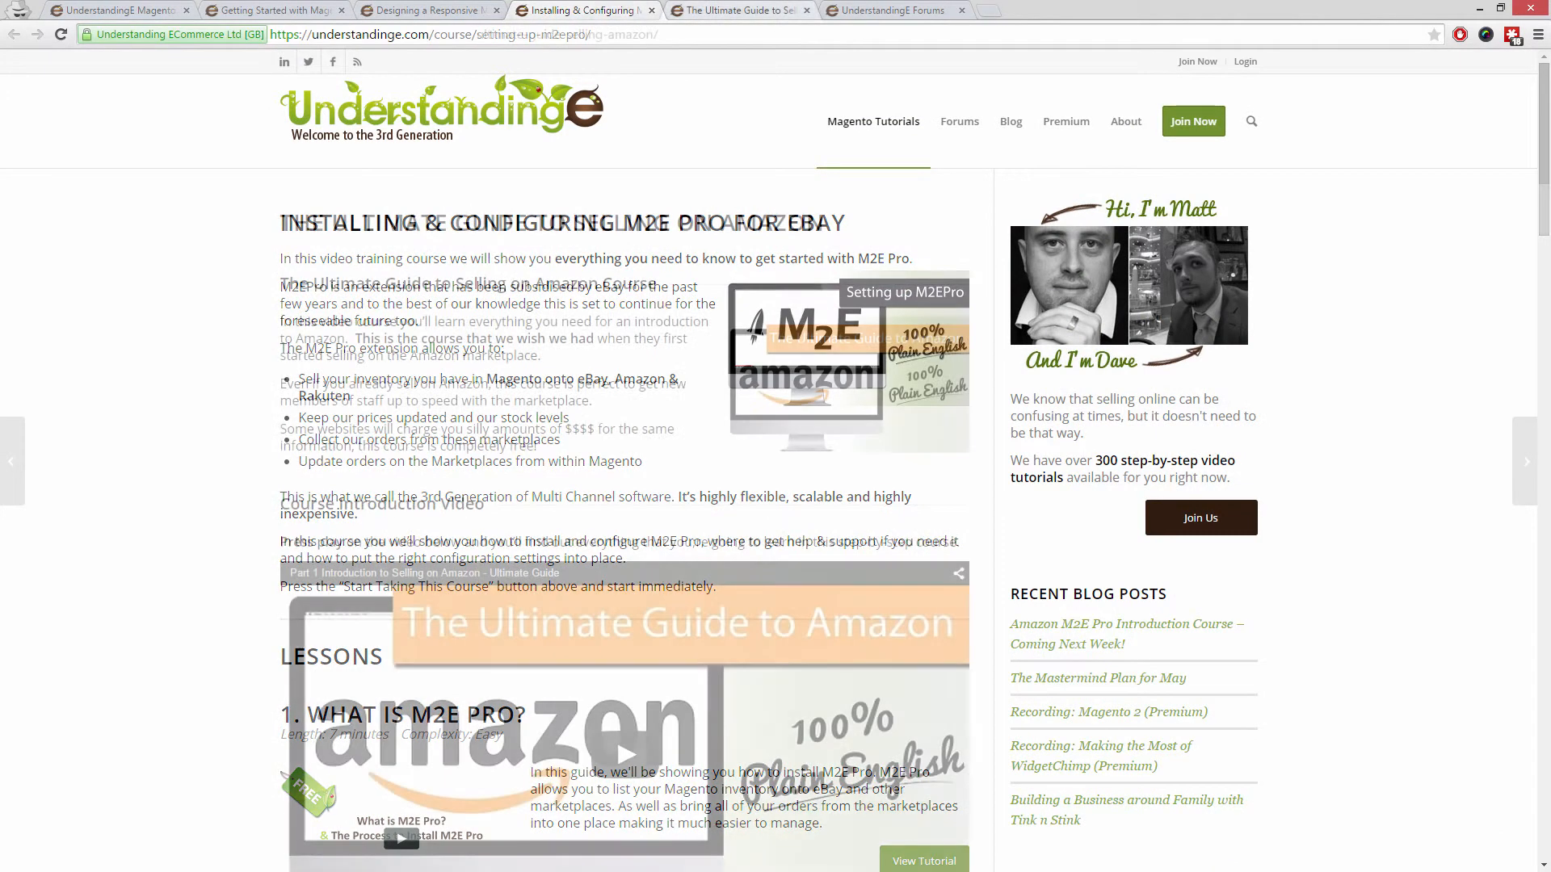
pyautogui.click(739, 10)
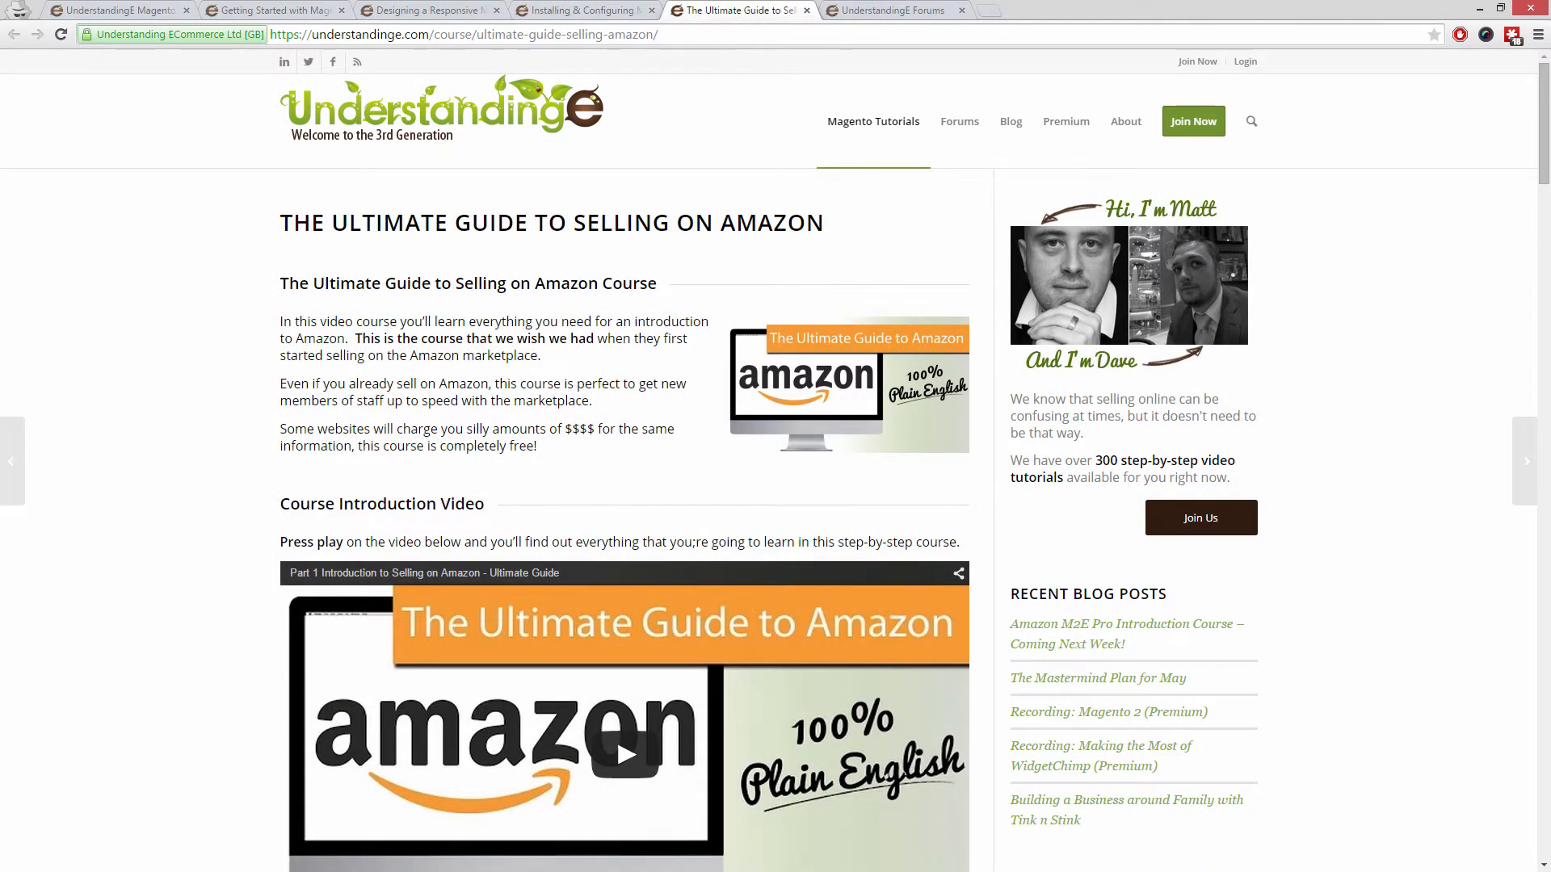